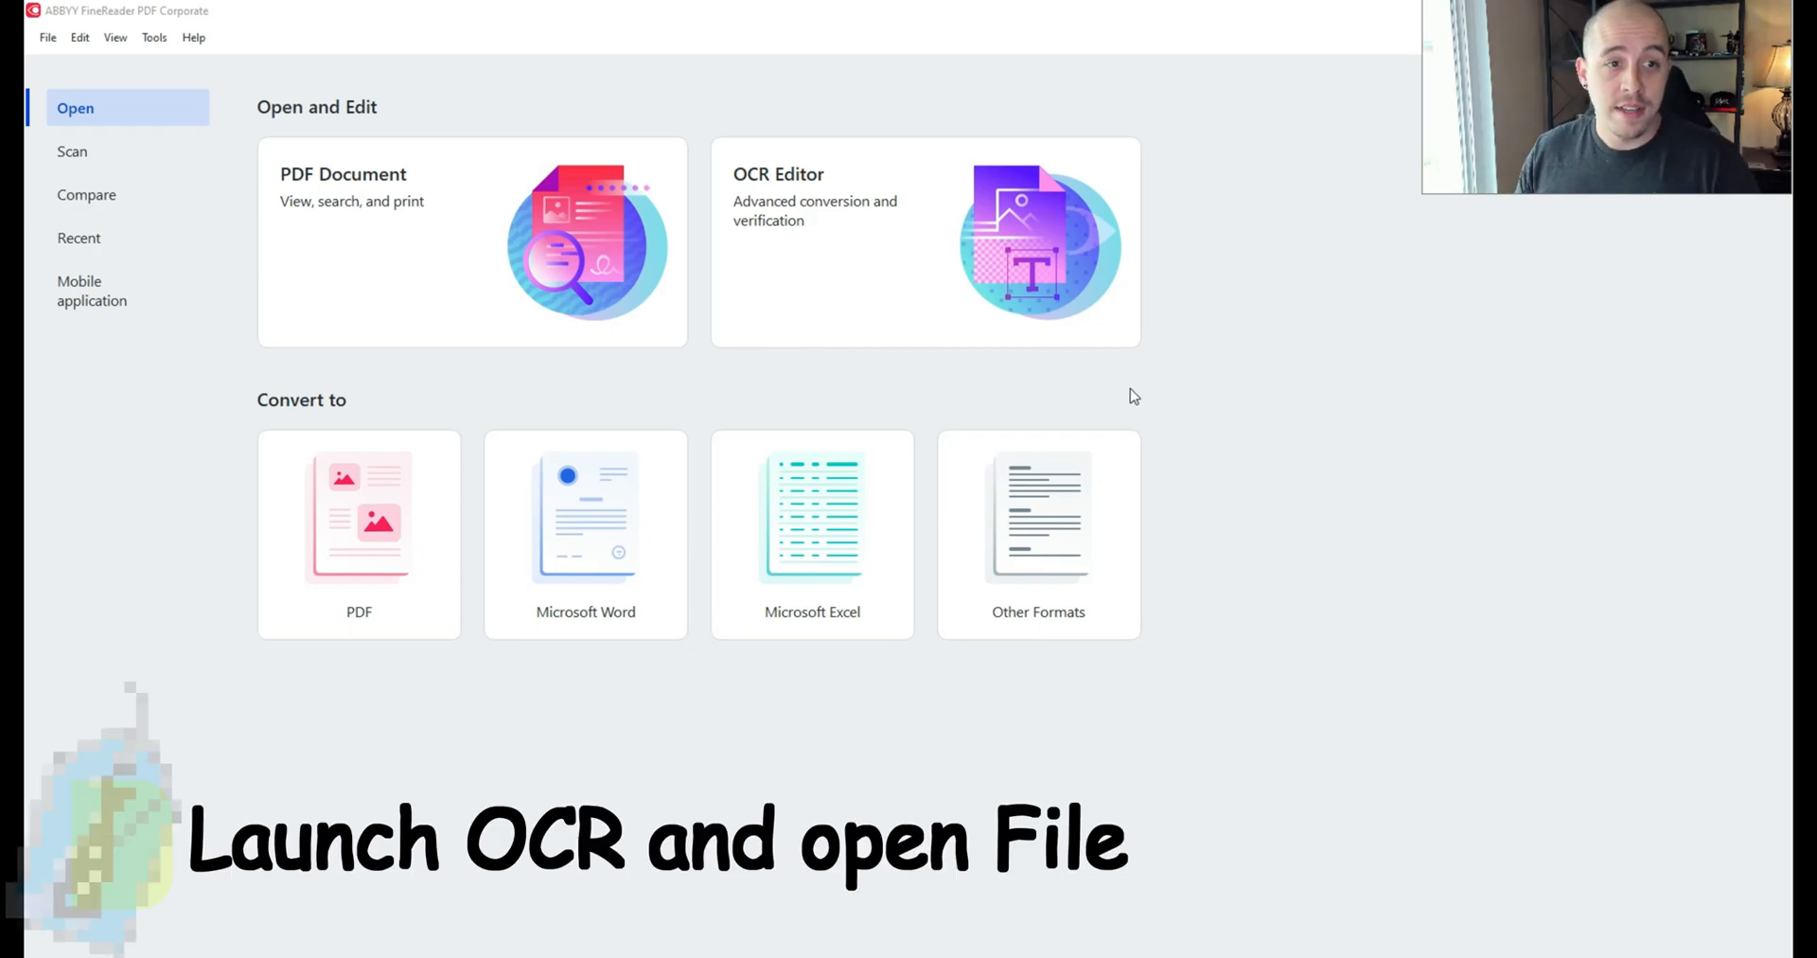
mouse_move(846, 232)
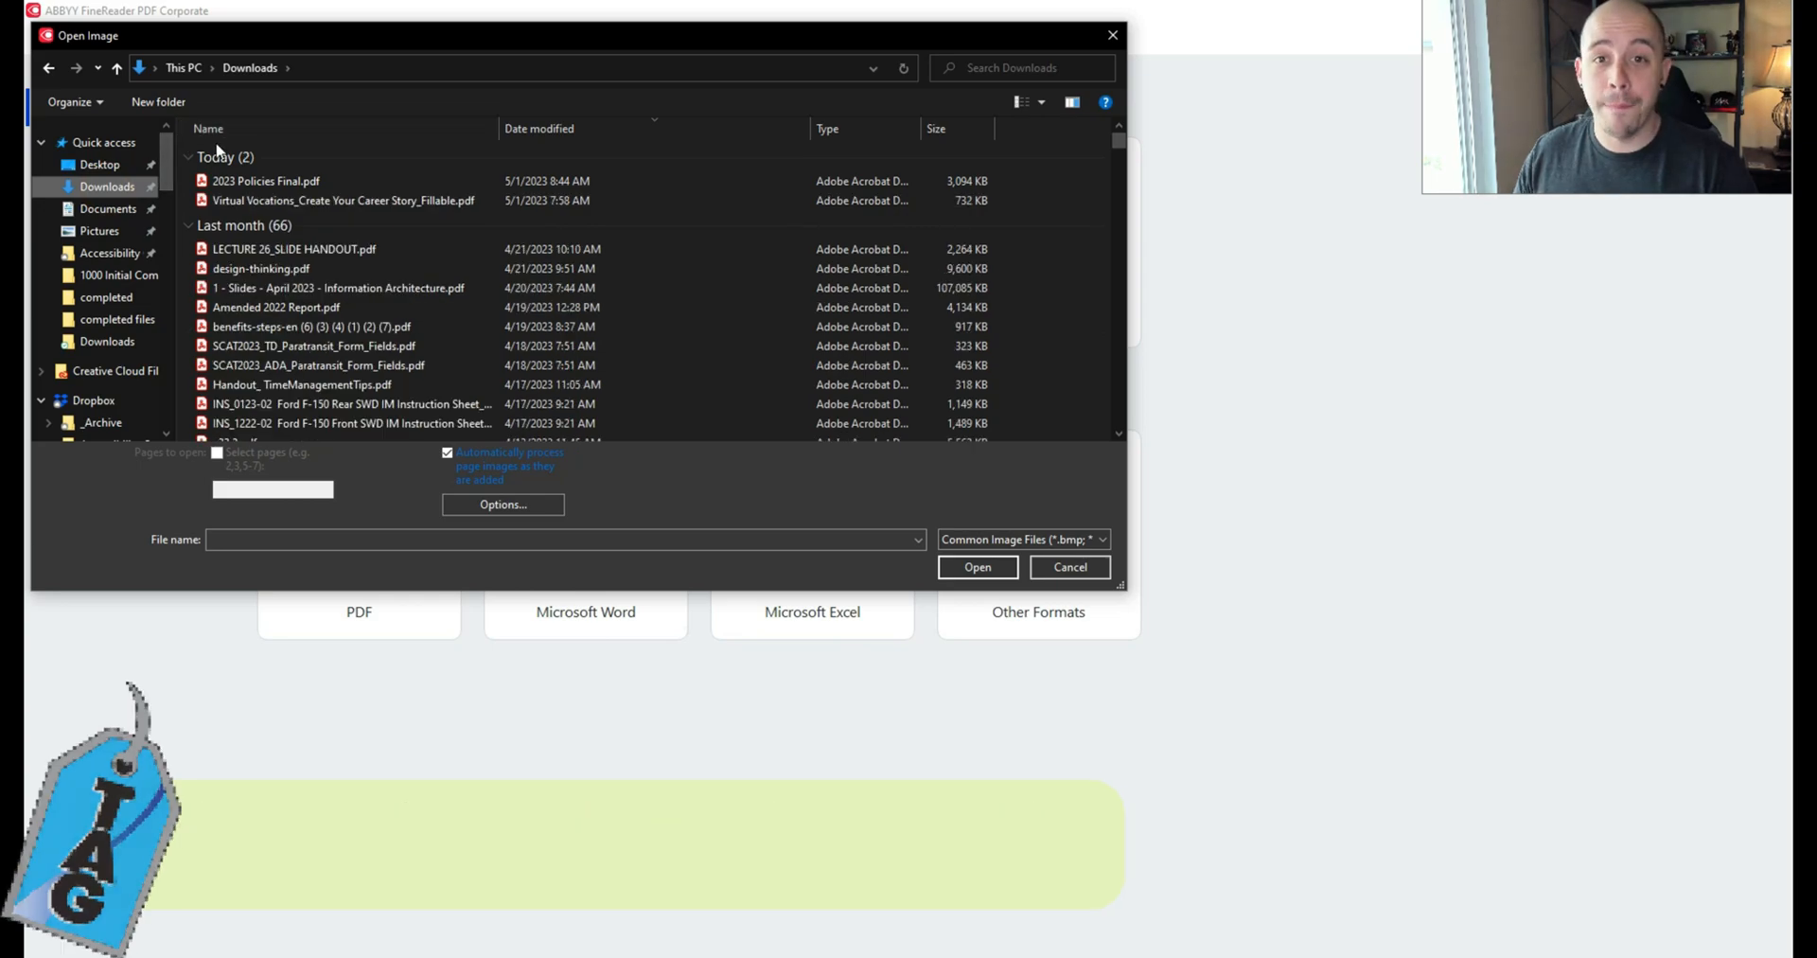
Step: Open 2023 Policies Final.pdf in the OCR Editor
click(267, 180)
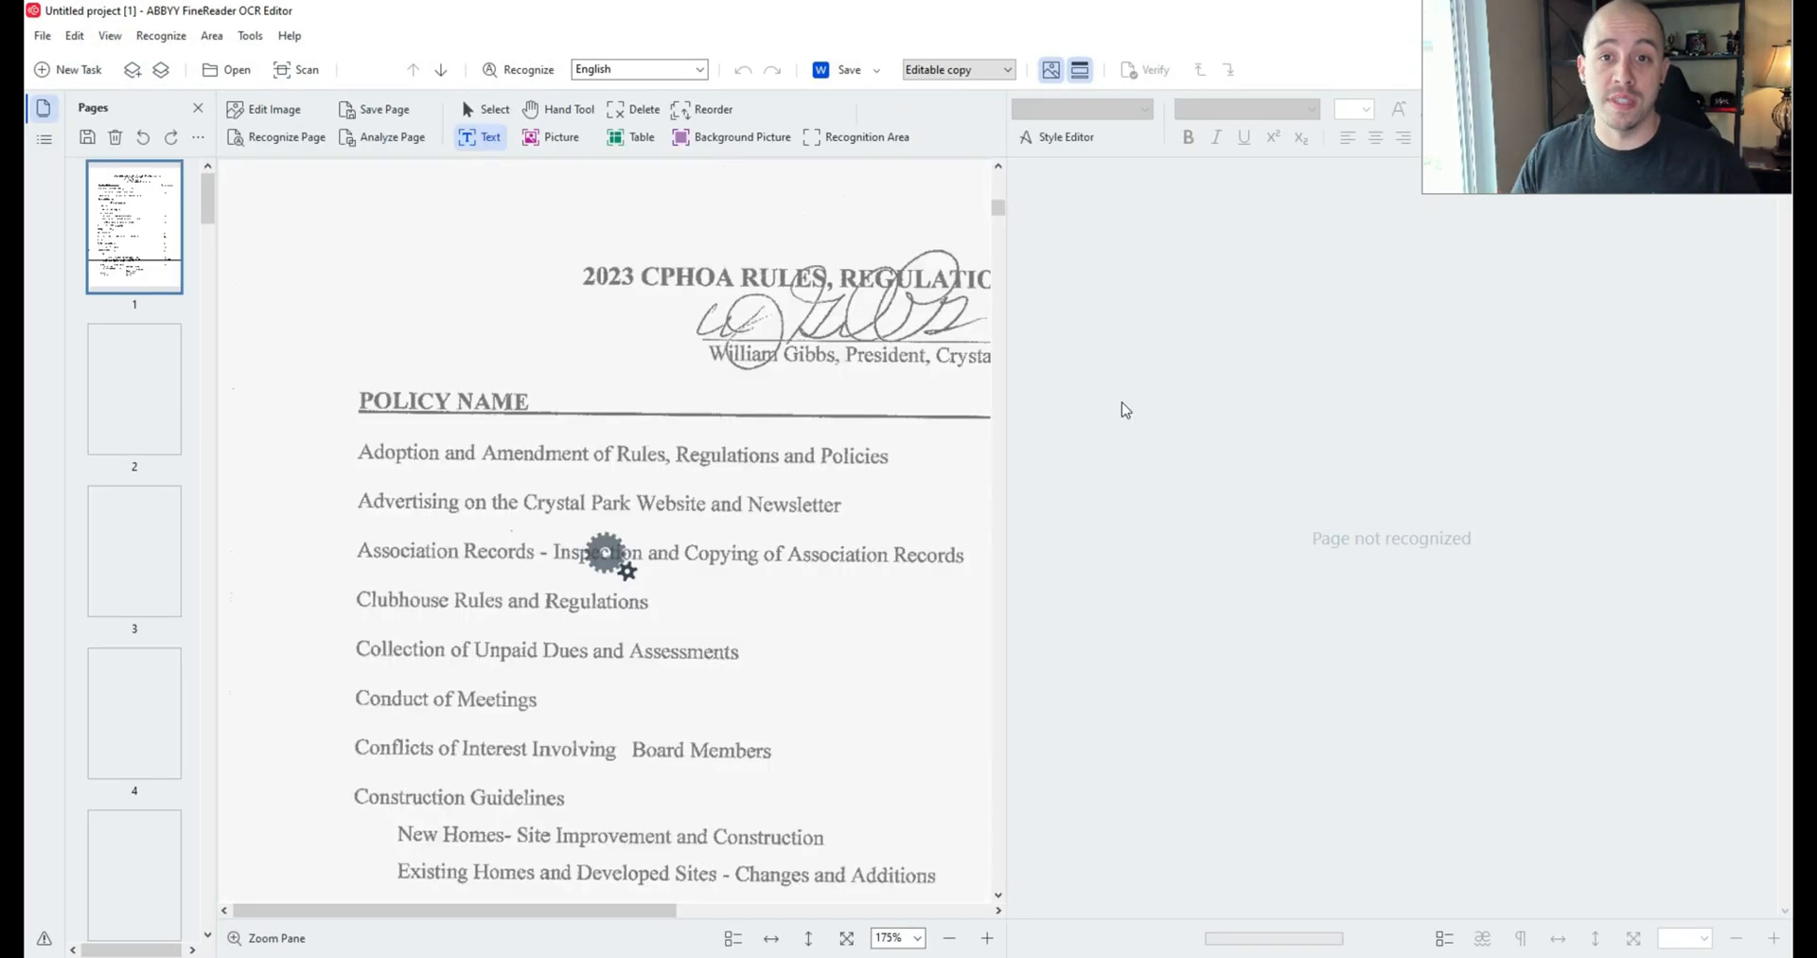
Step: Run recognition so page 1's policy table appears as editable text
click(527, 70)
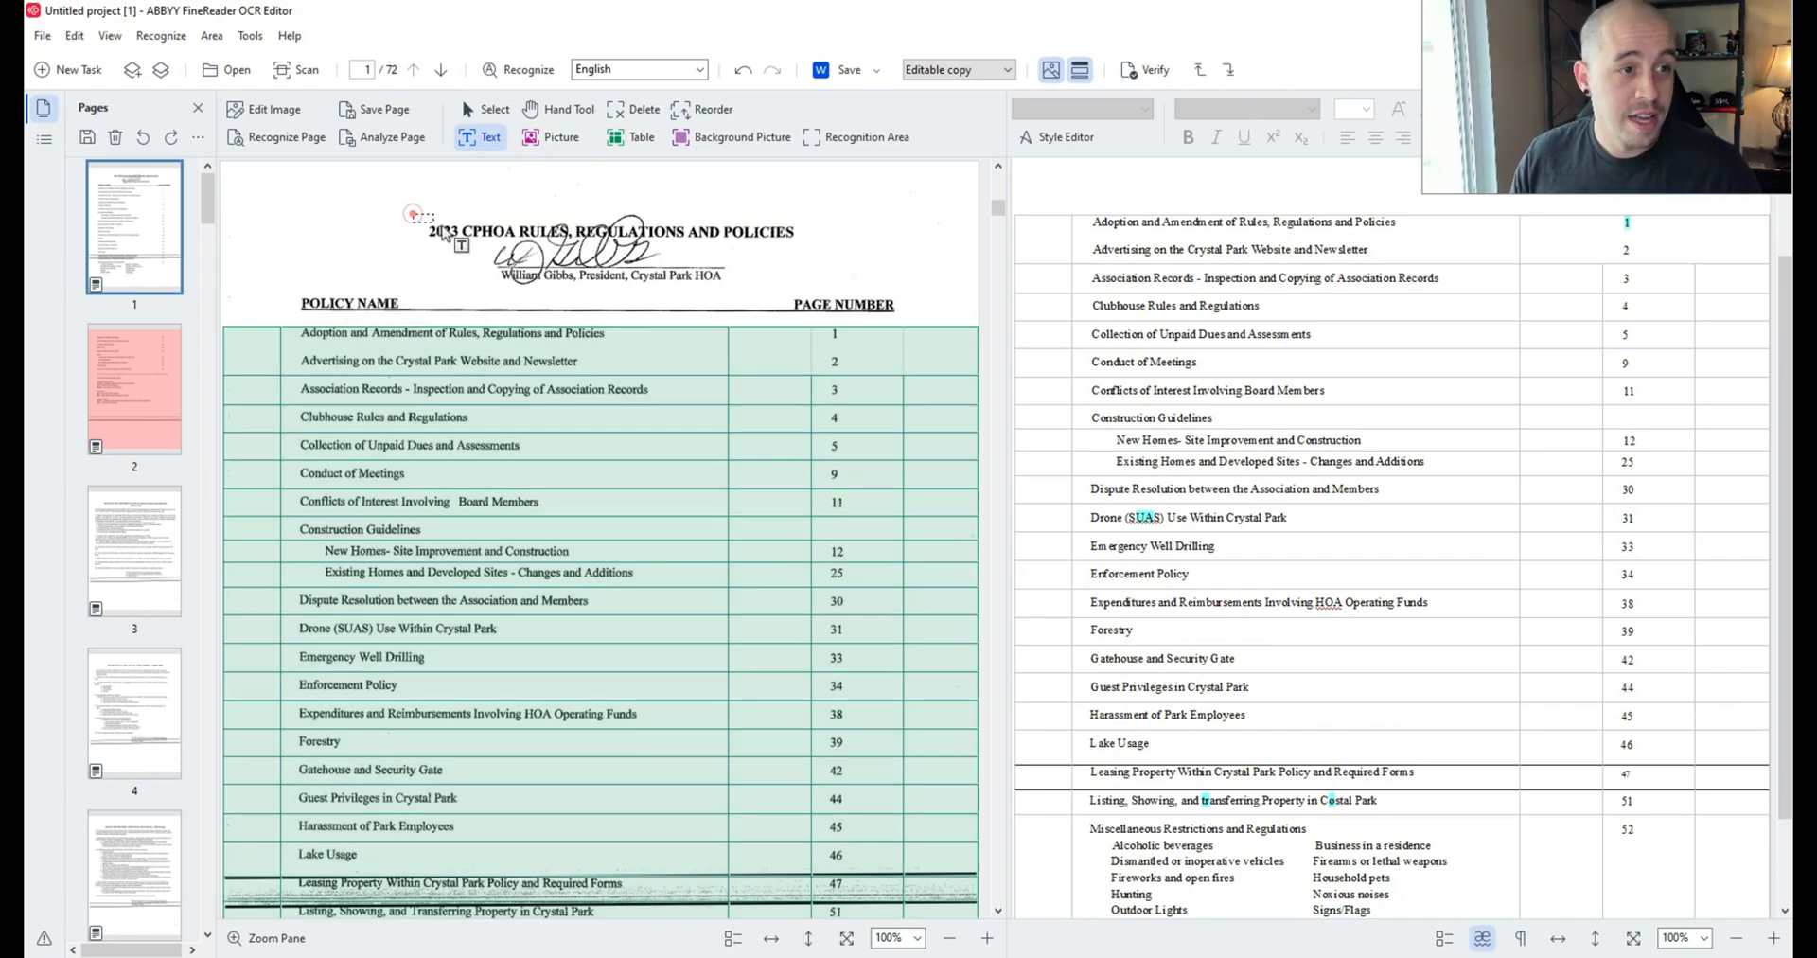
Step: Draw text areas over title and headings, a picture area over the signature, and re-recognize page 1
click(610, 231)
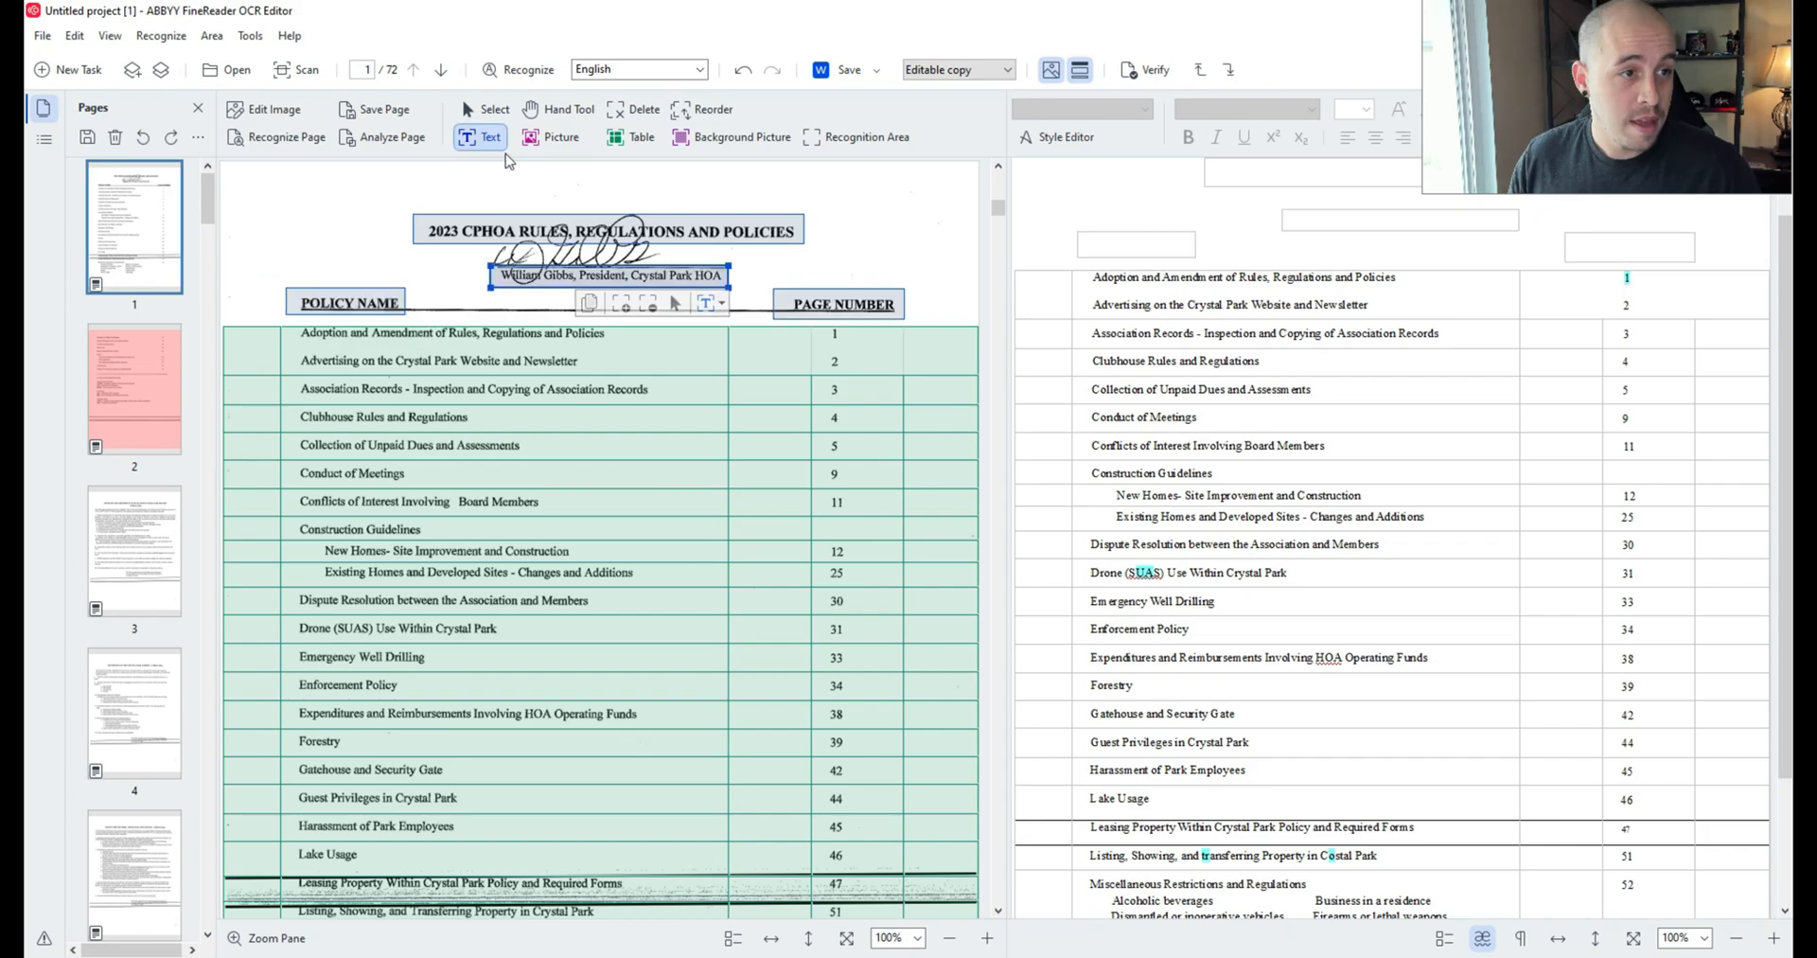
click(551, 138)
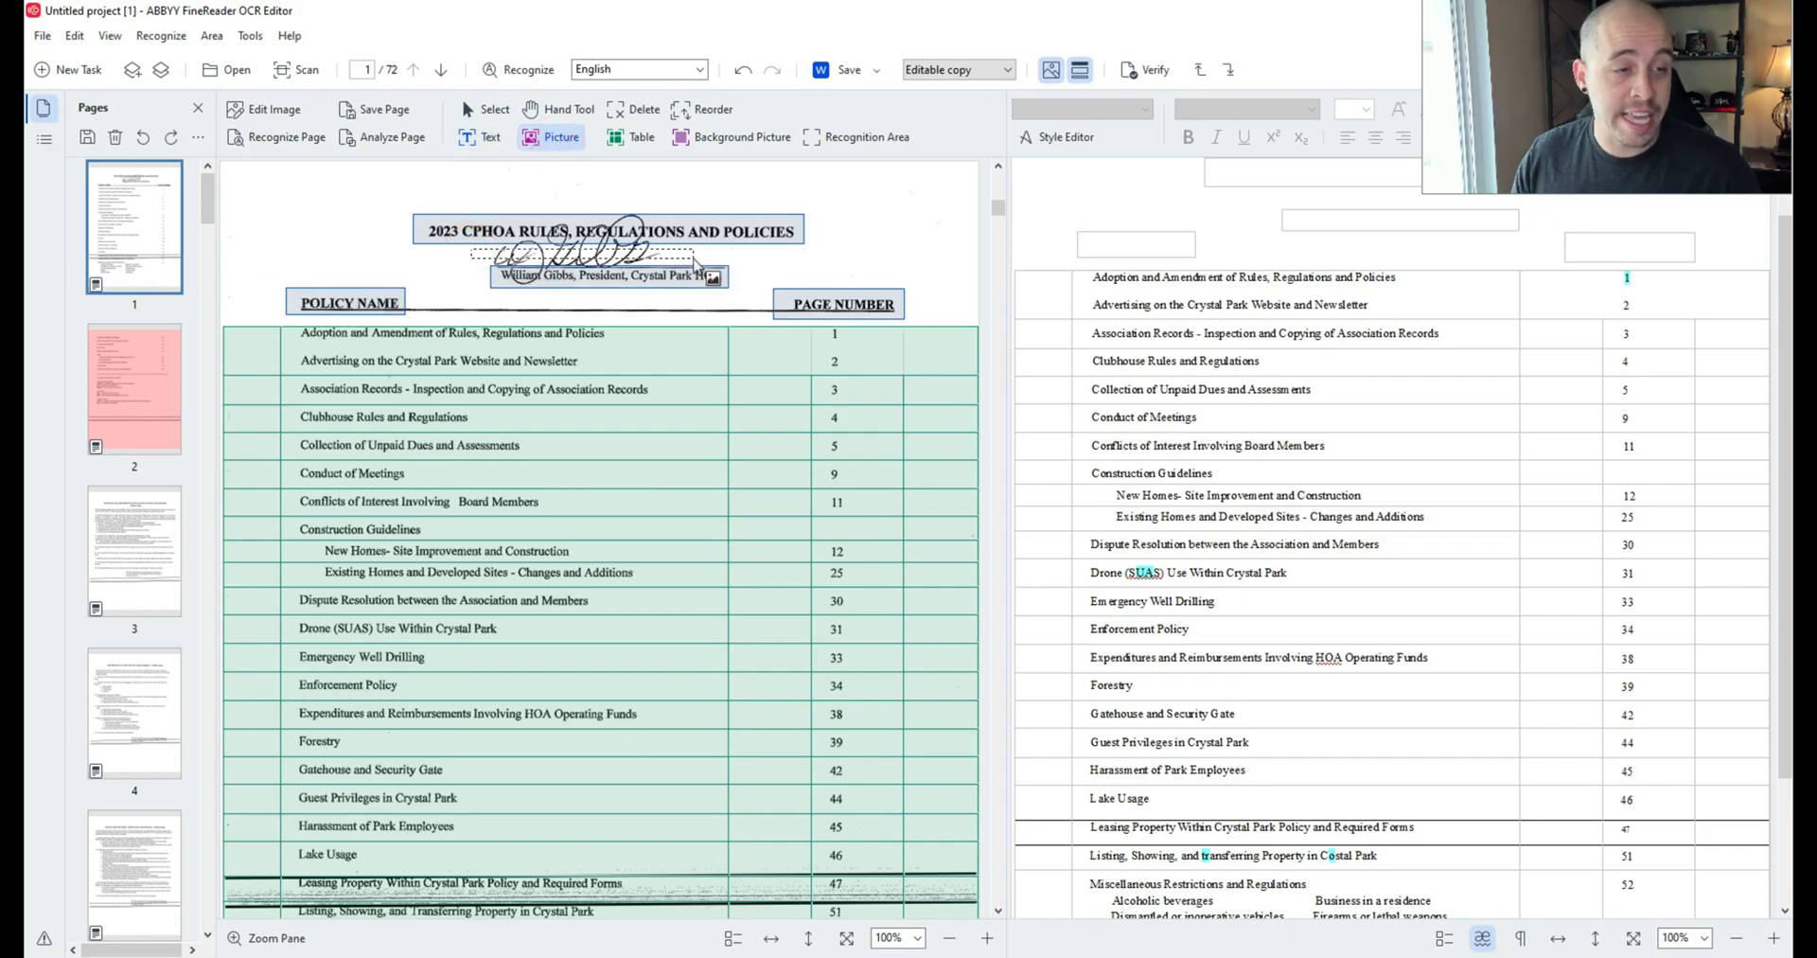
click(609, 274)
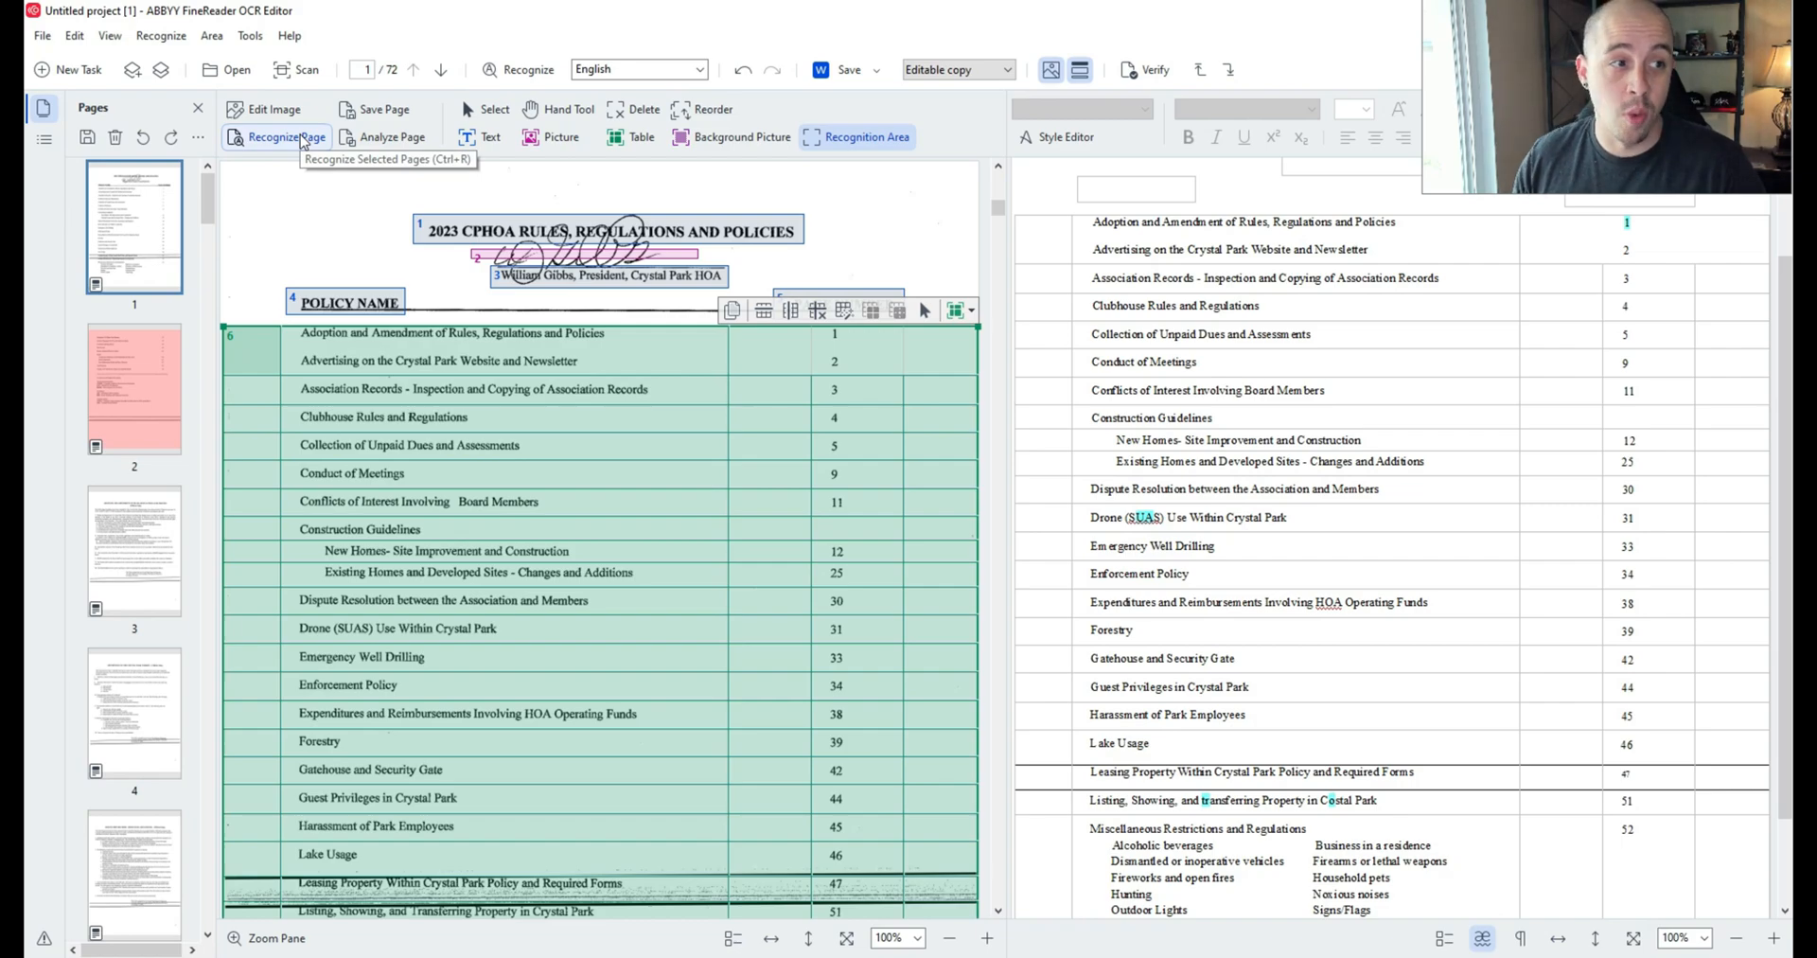
click(284, 138)
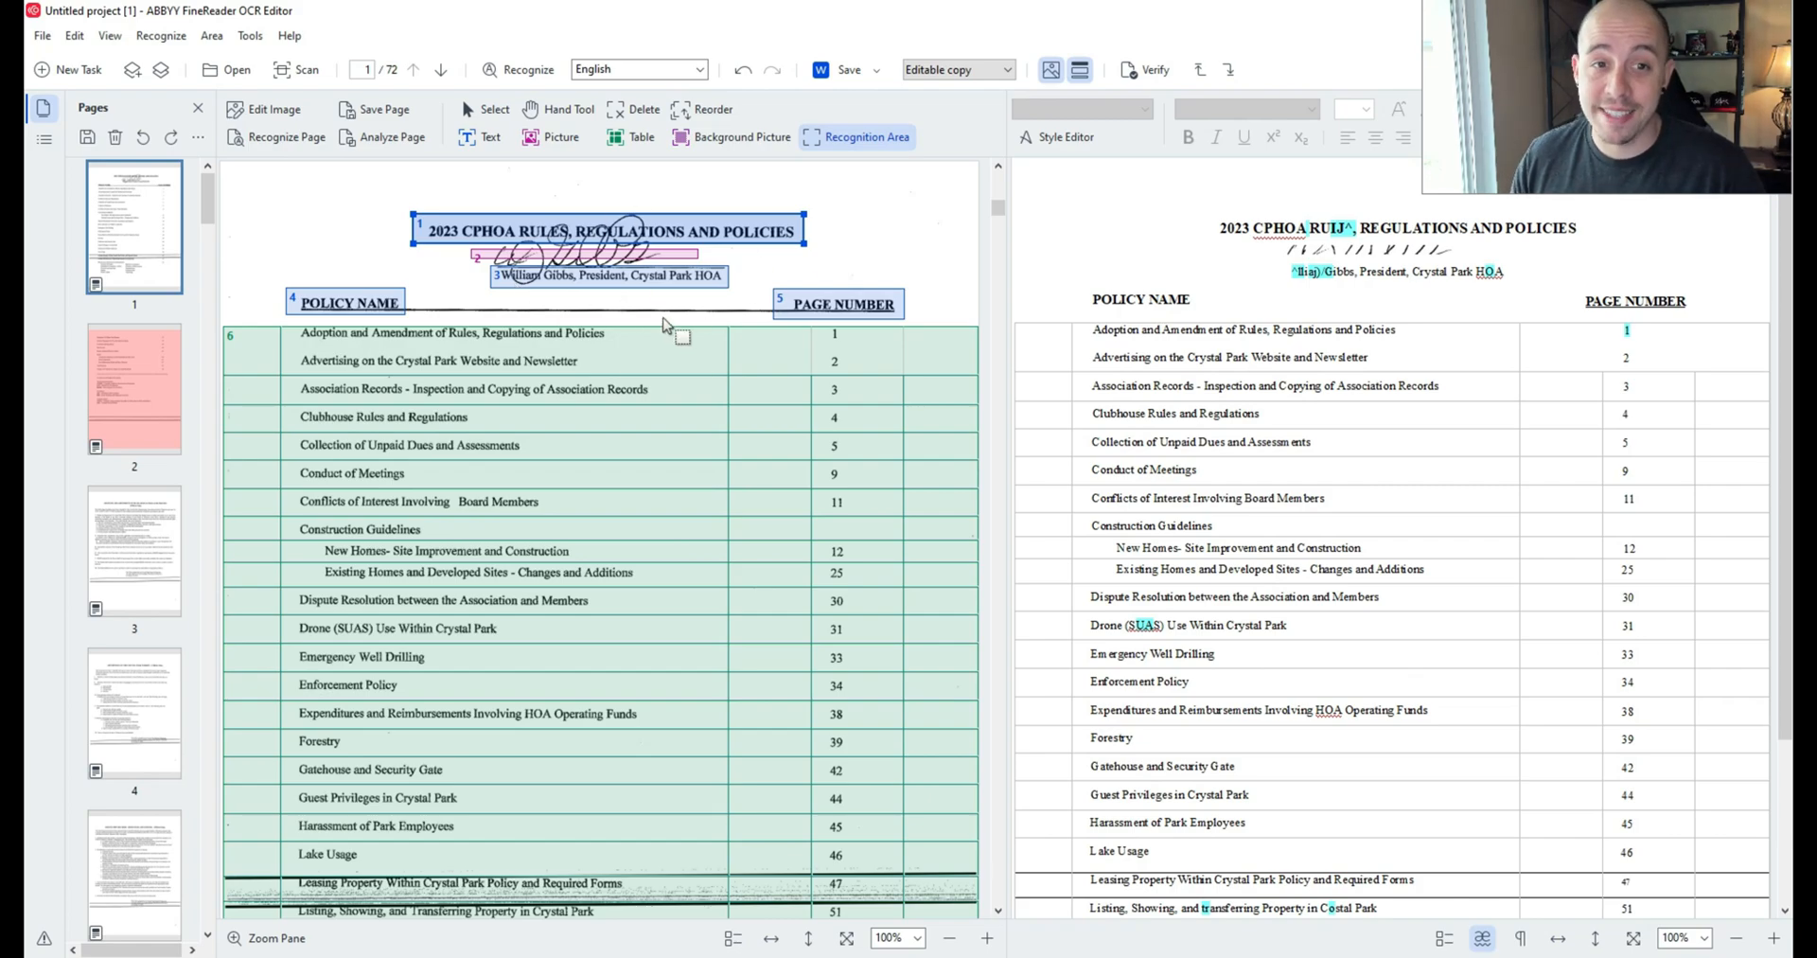
Step: Correct the misrecognized characters in page 1's title and signer's name line
click(1363, 226)
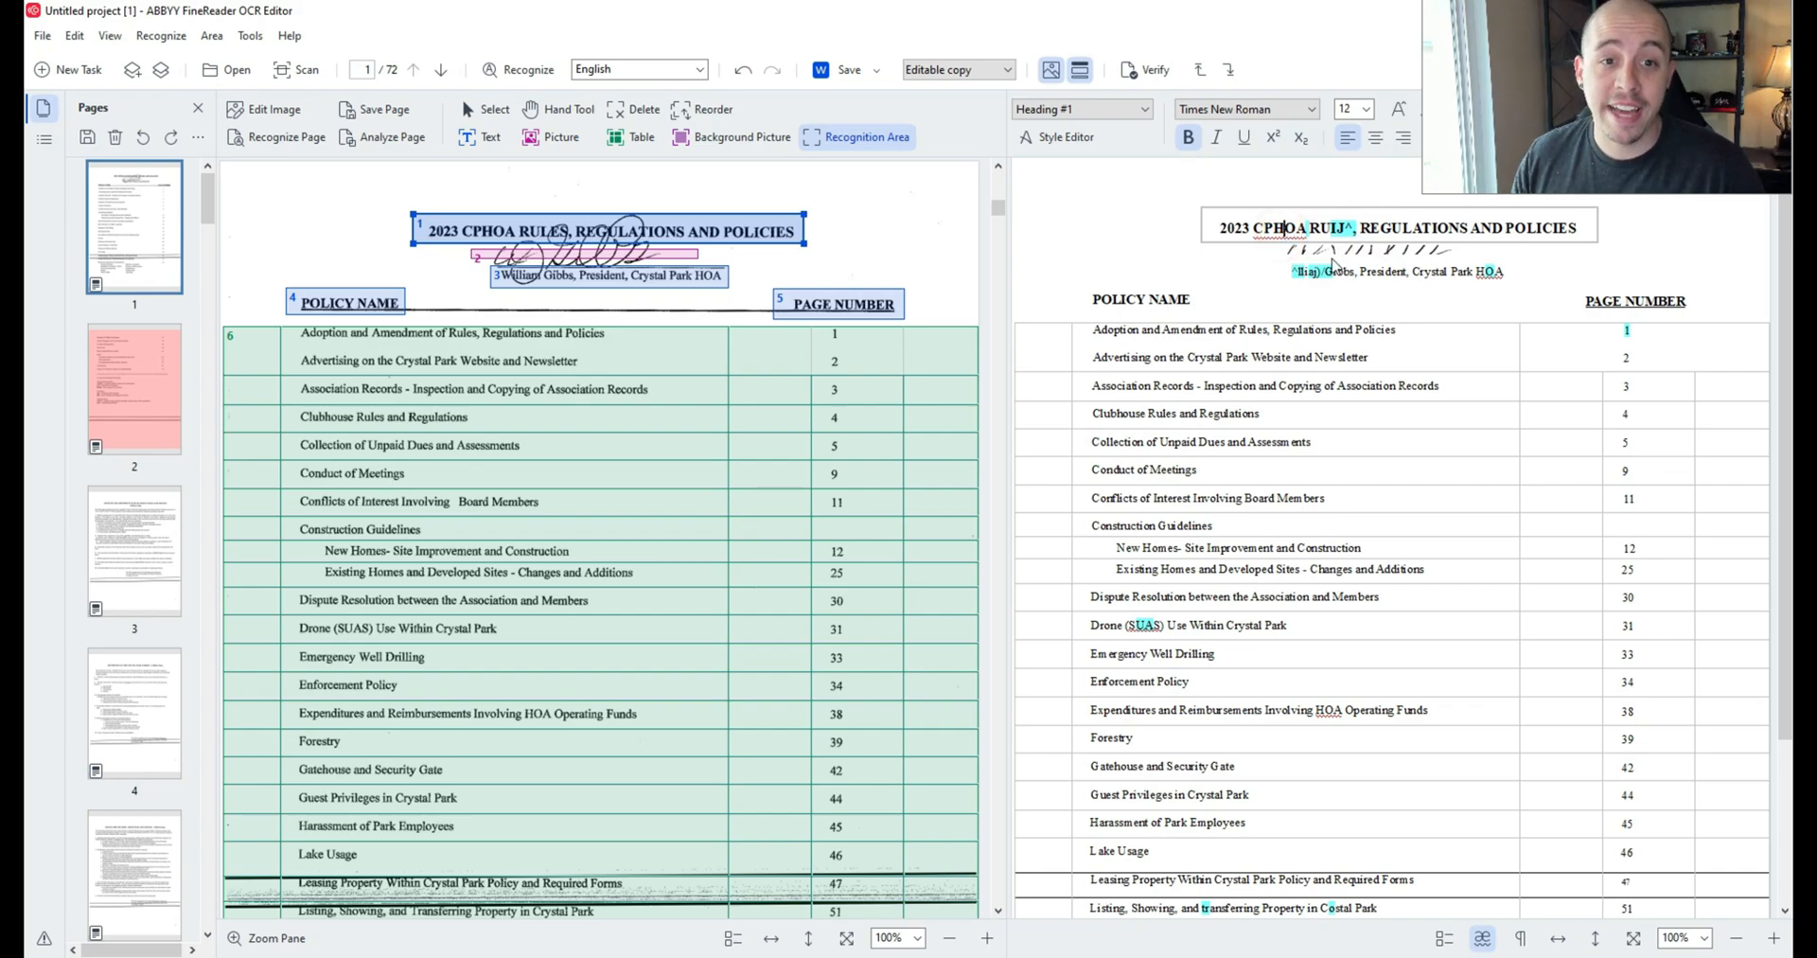
mouse_move(1336, 263)
text(ules)
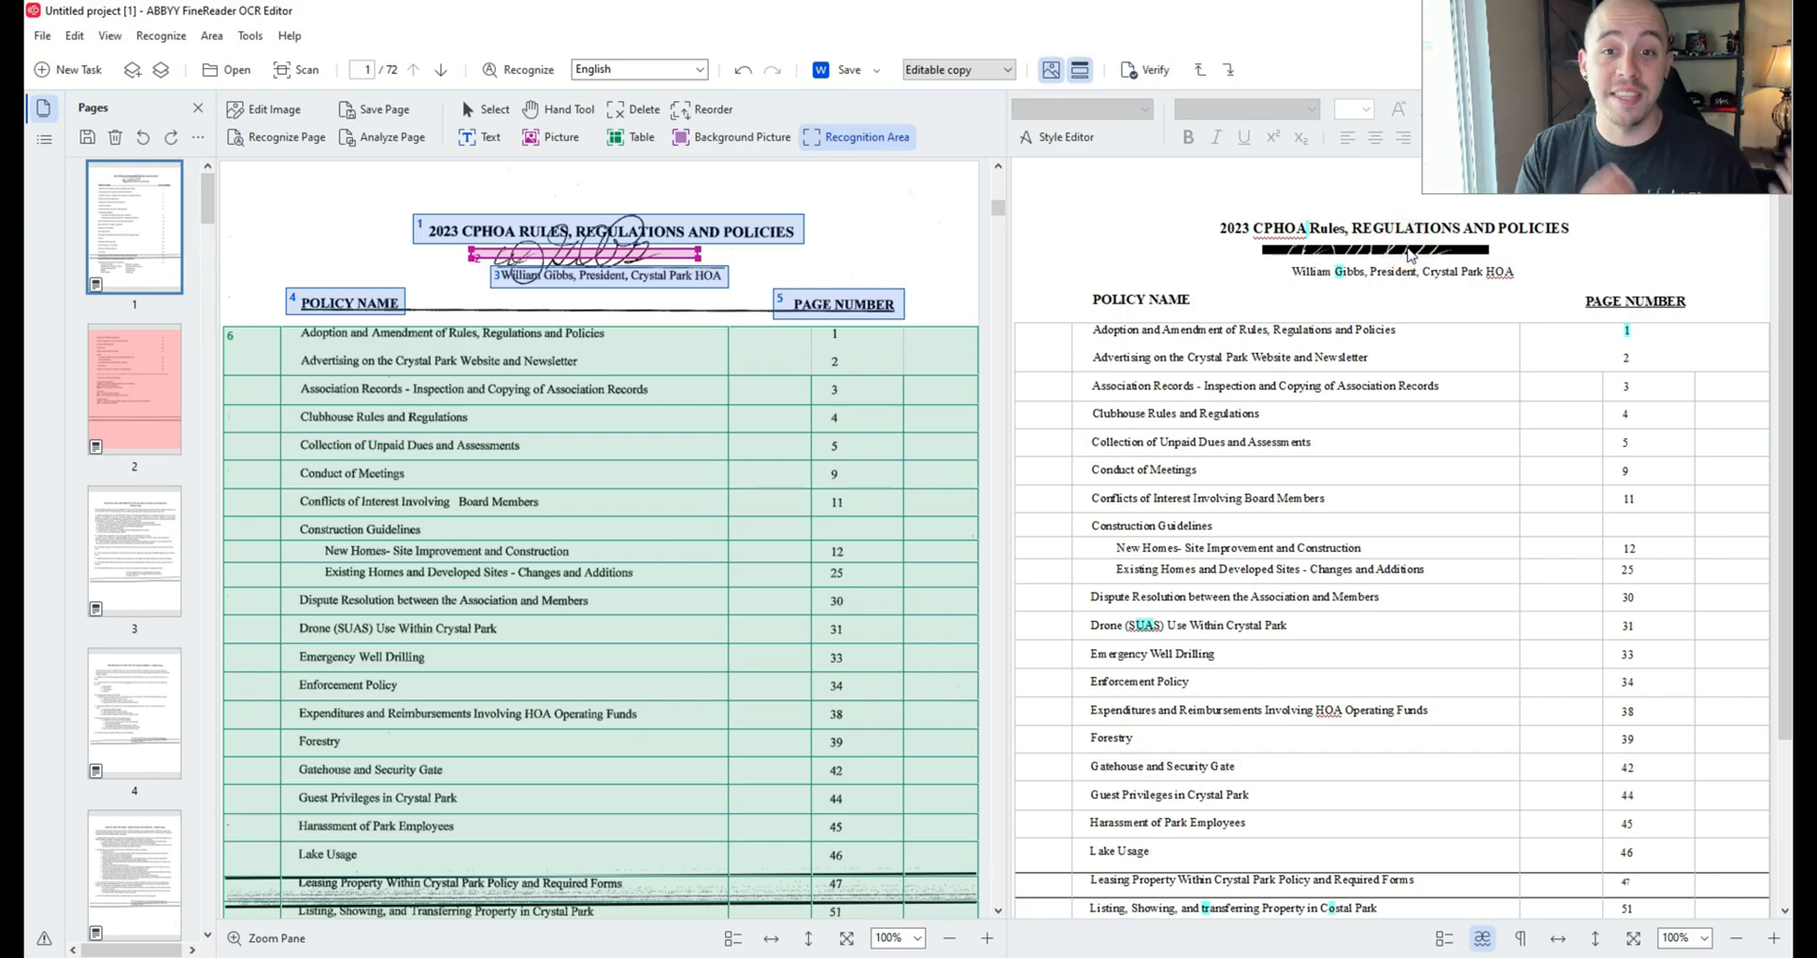
Step: Review the rest of page 1's table and step through the pages toward page 4
scroll(down, 3)
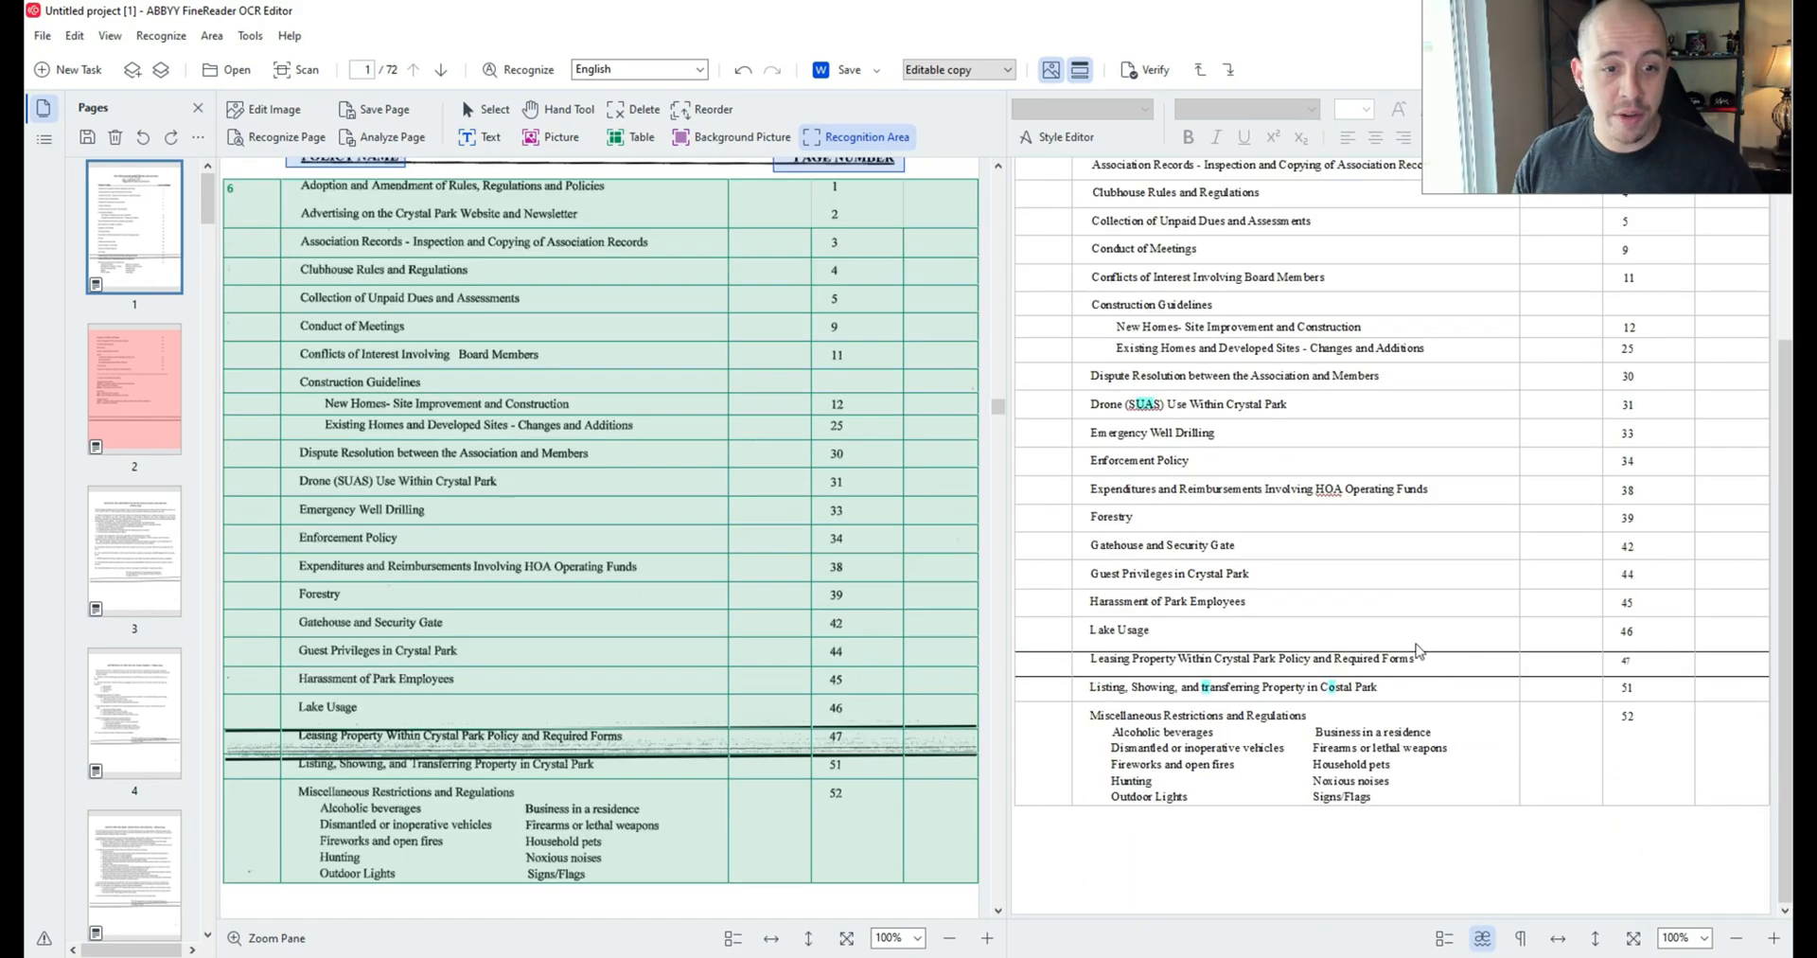
mouse_move(510, 753)
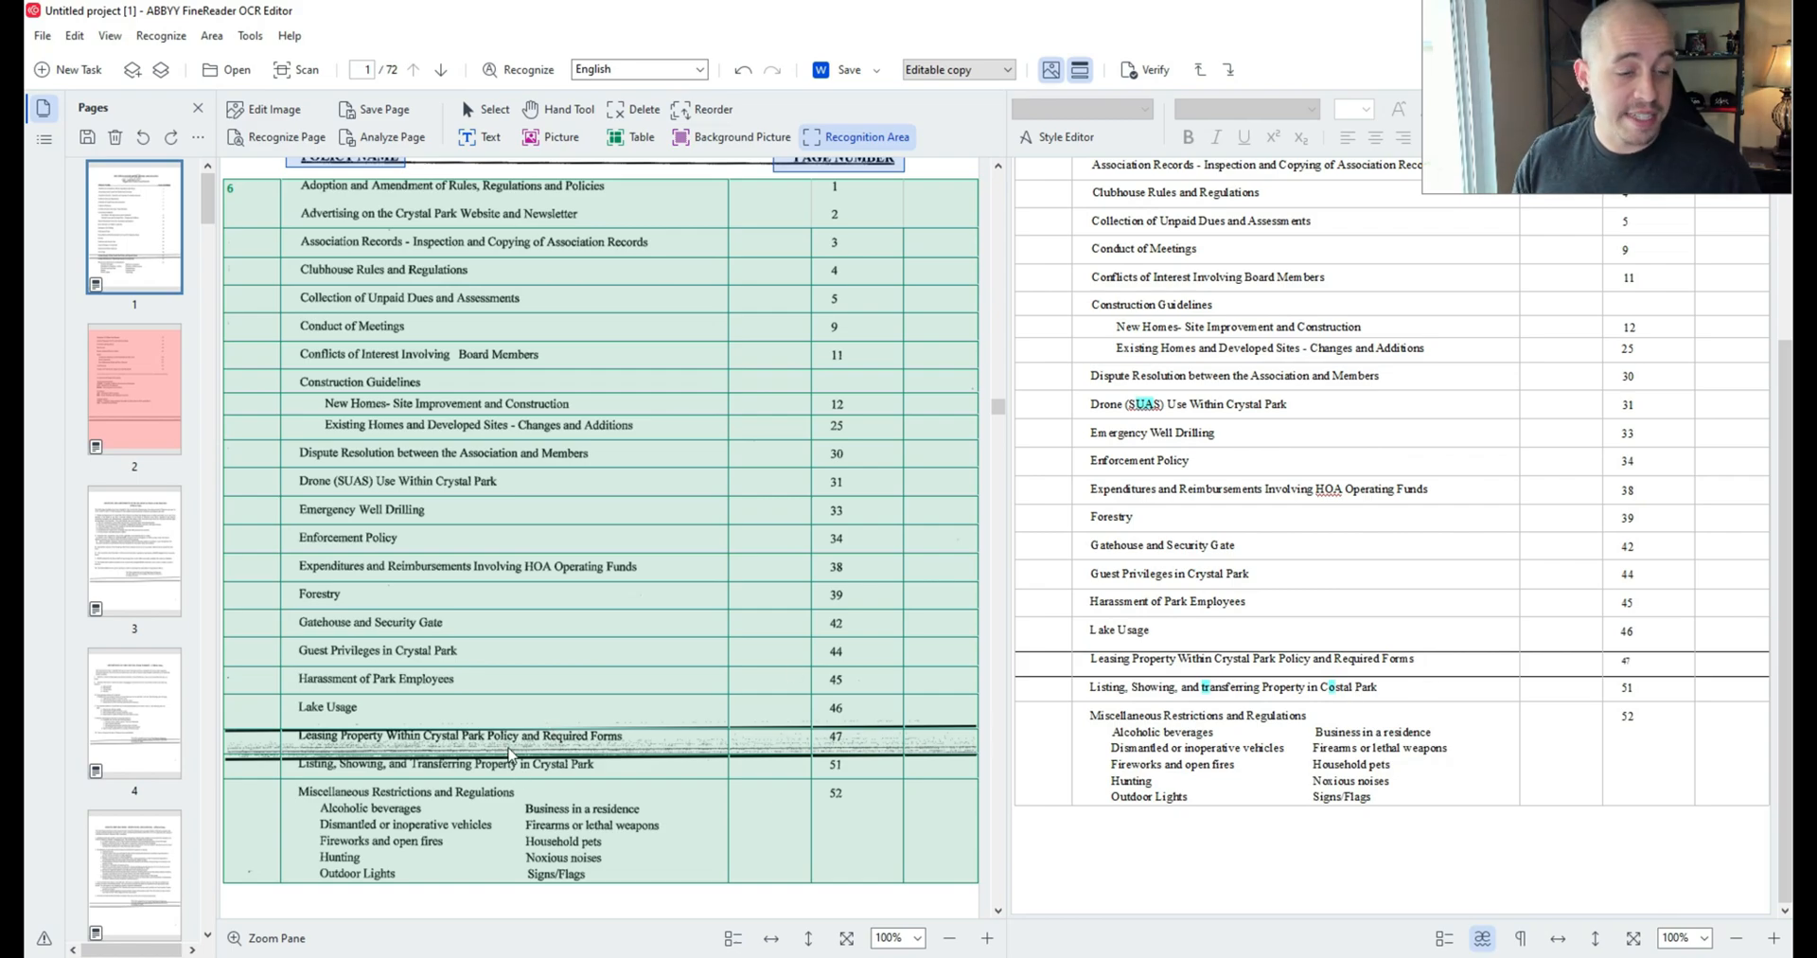
mouse_move(1217, 699)
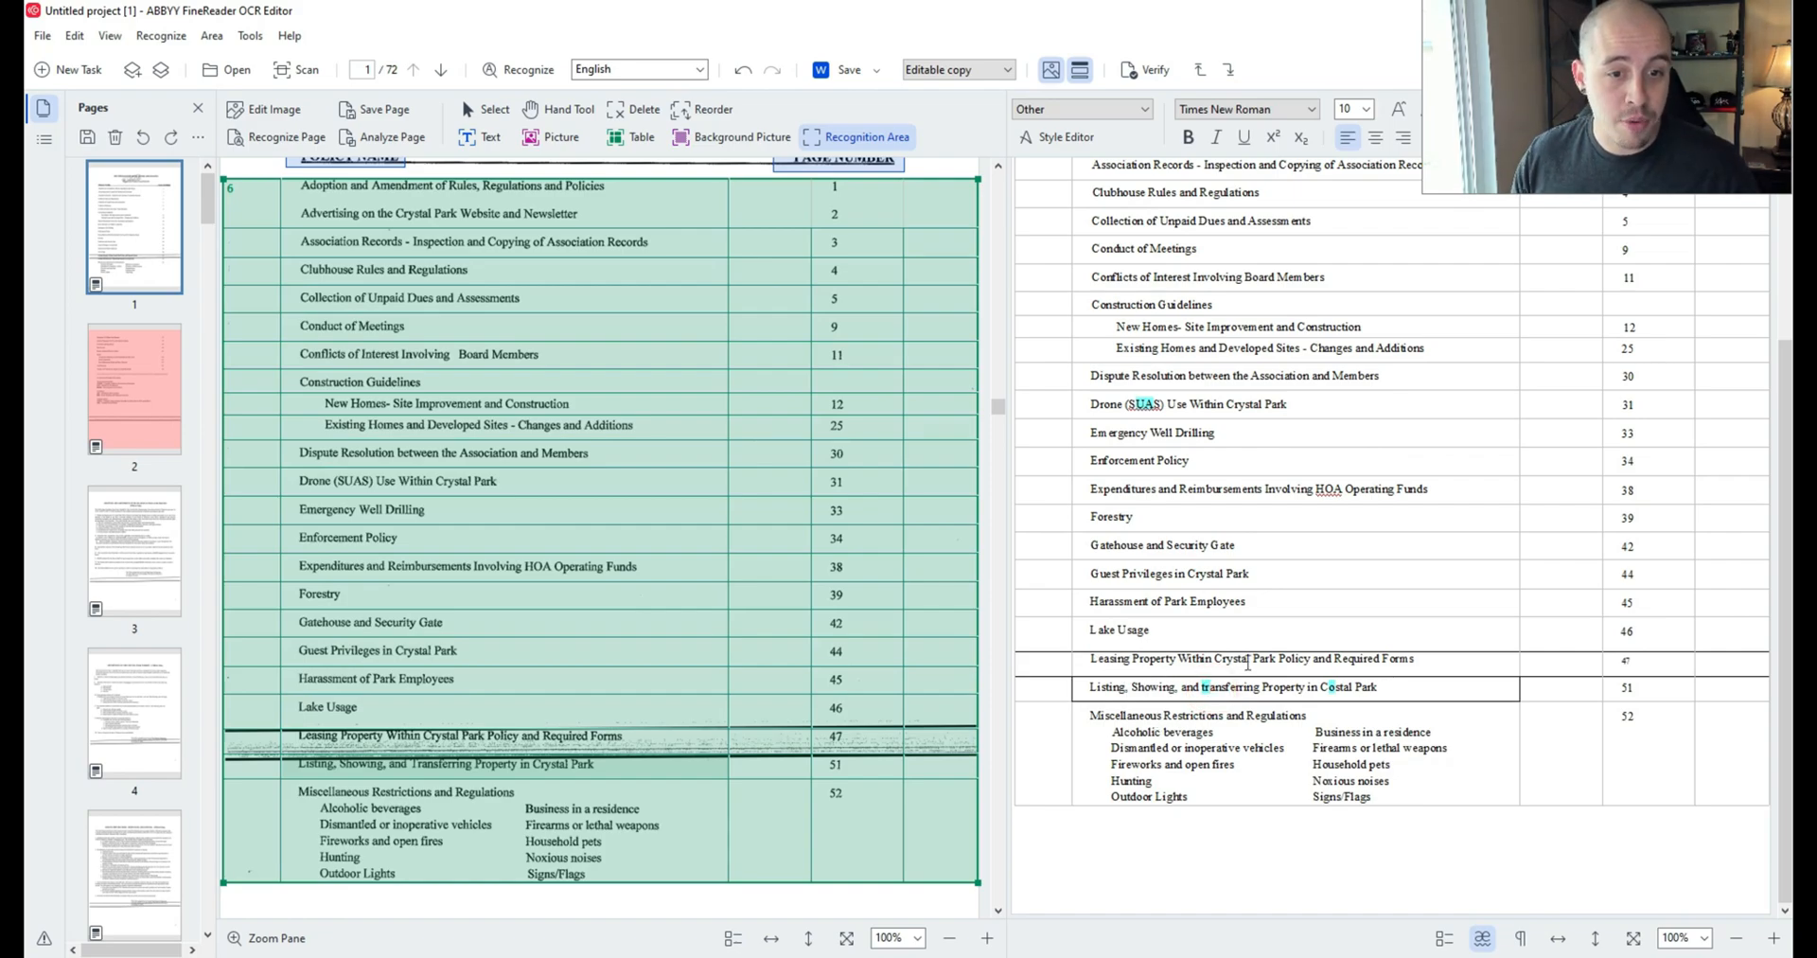
mouse_move(1210, 686)
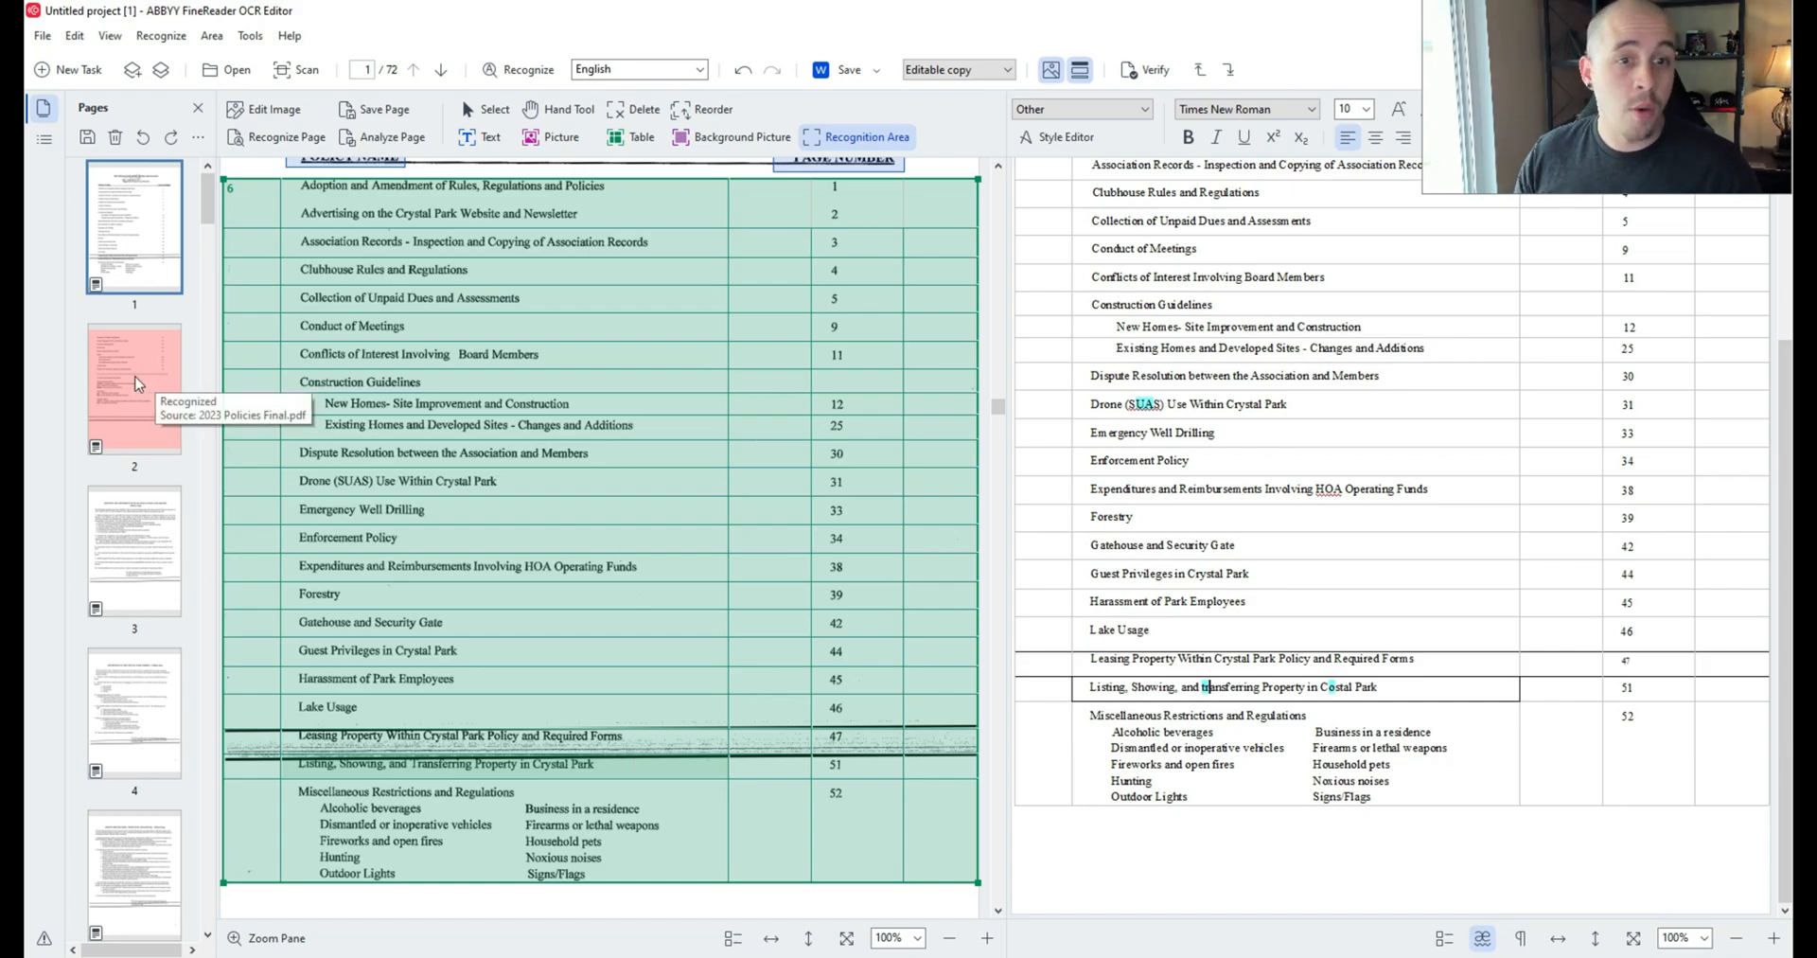
click(133, 387)
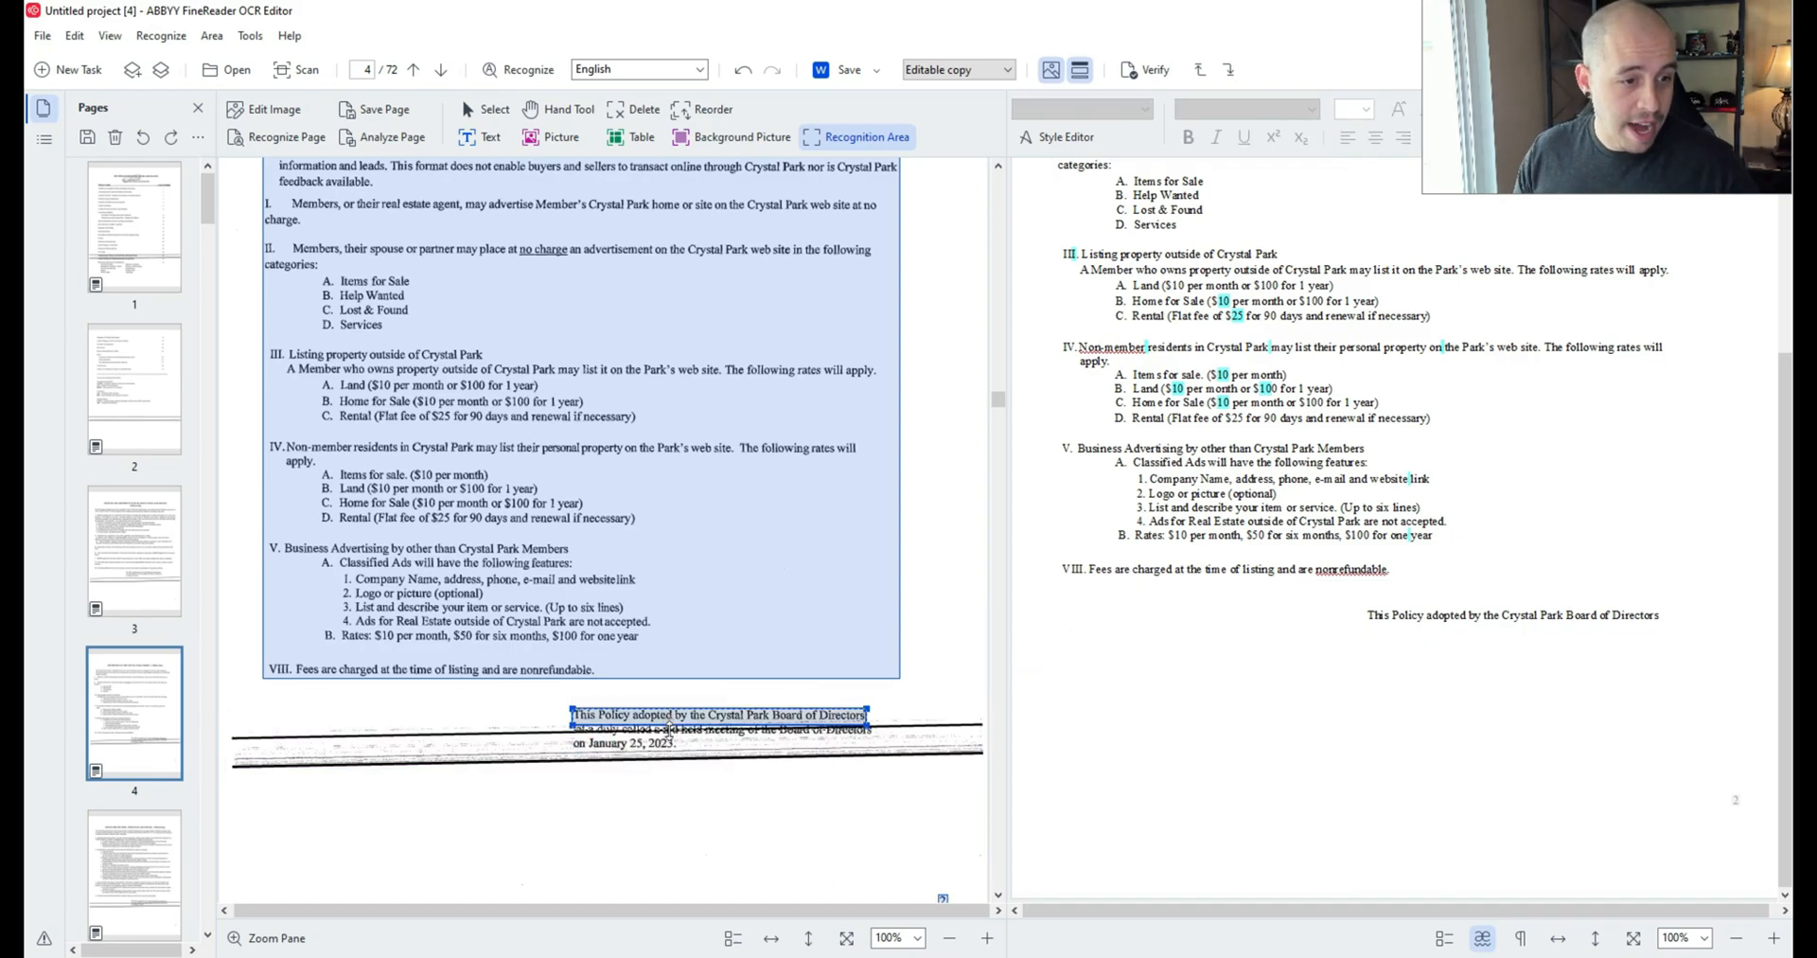
Step: Complete page 4's adoption line with 'at a duly called meeting of the board on January 25', then go to page 5
click(678, 731)
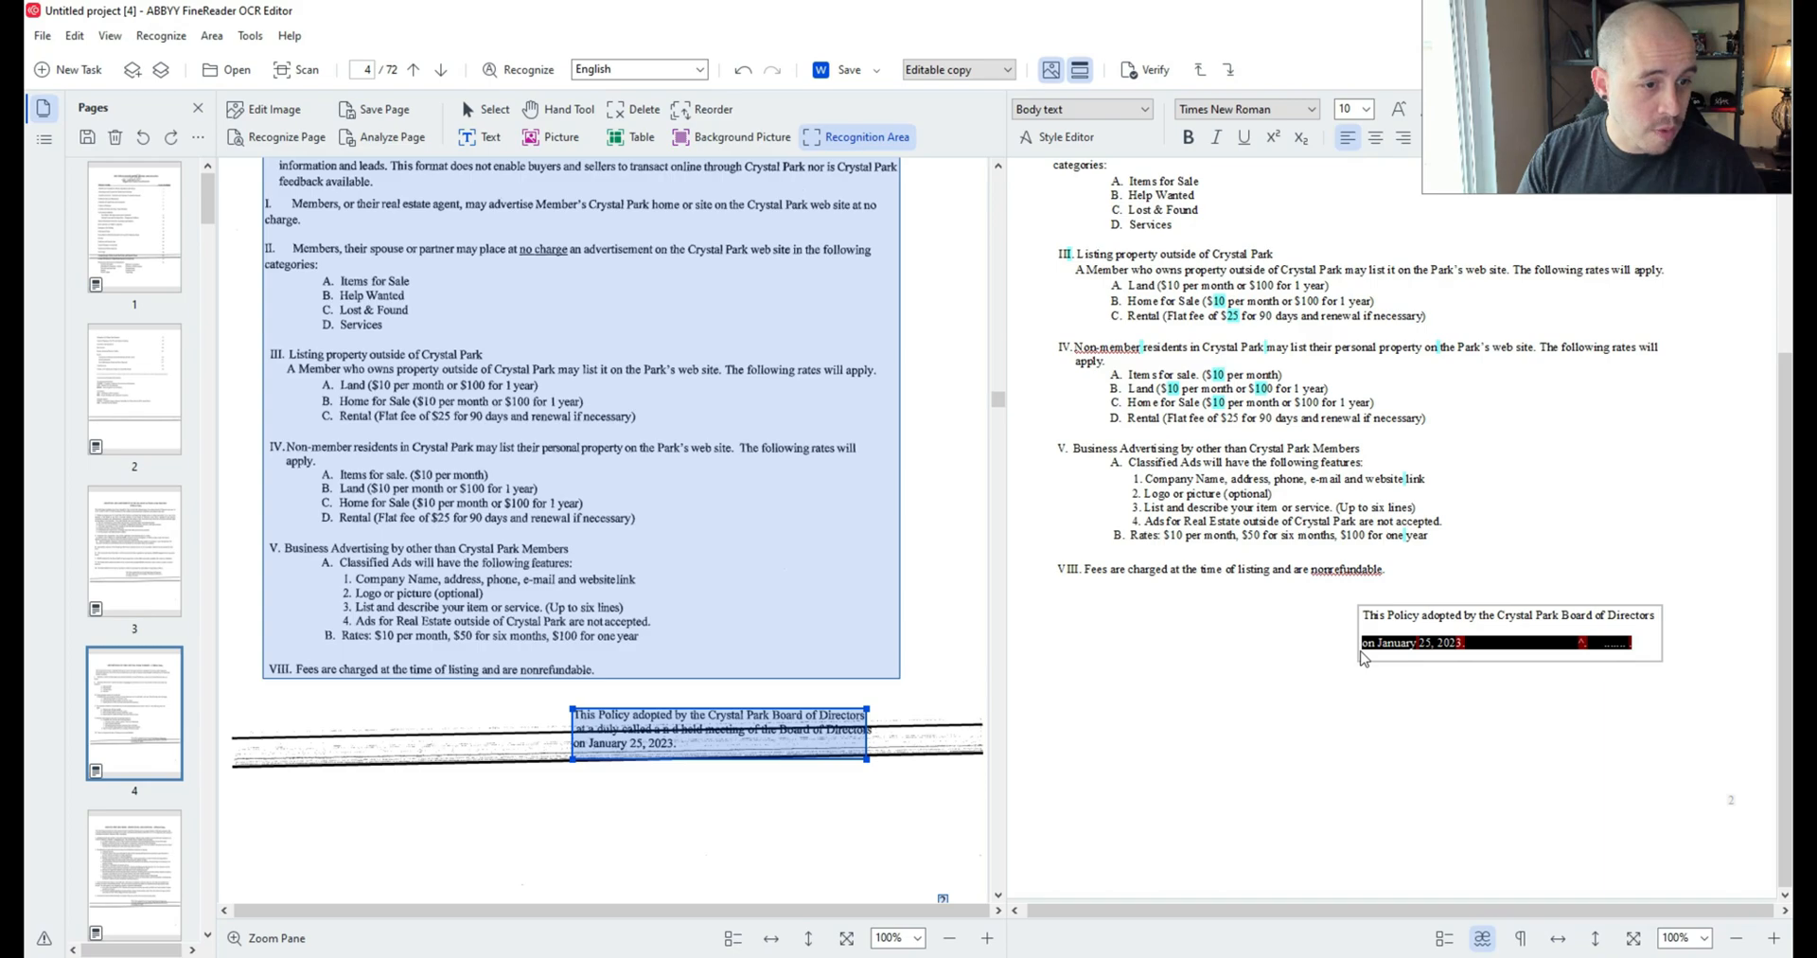
text(at a duly called and hel)
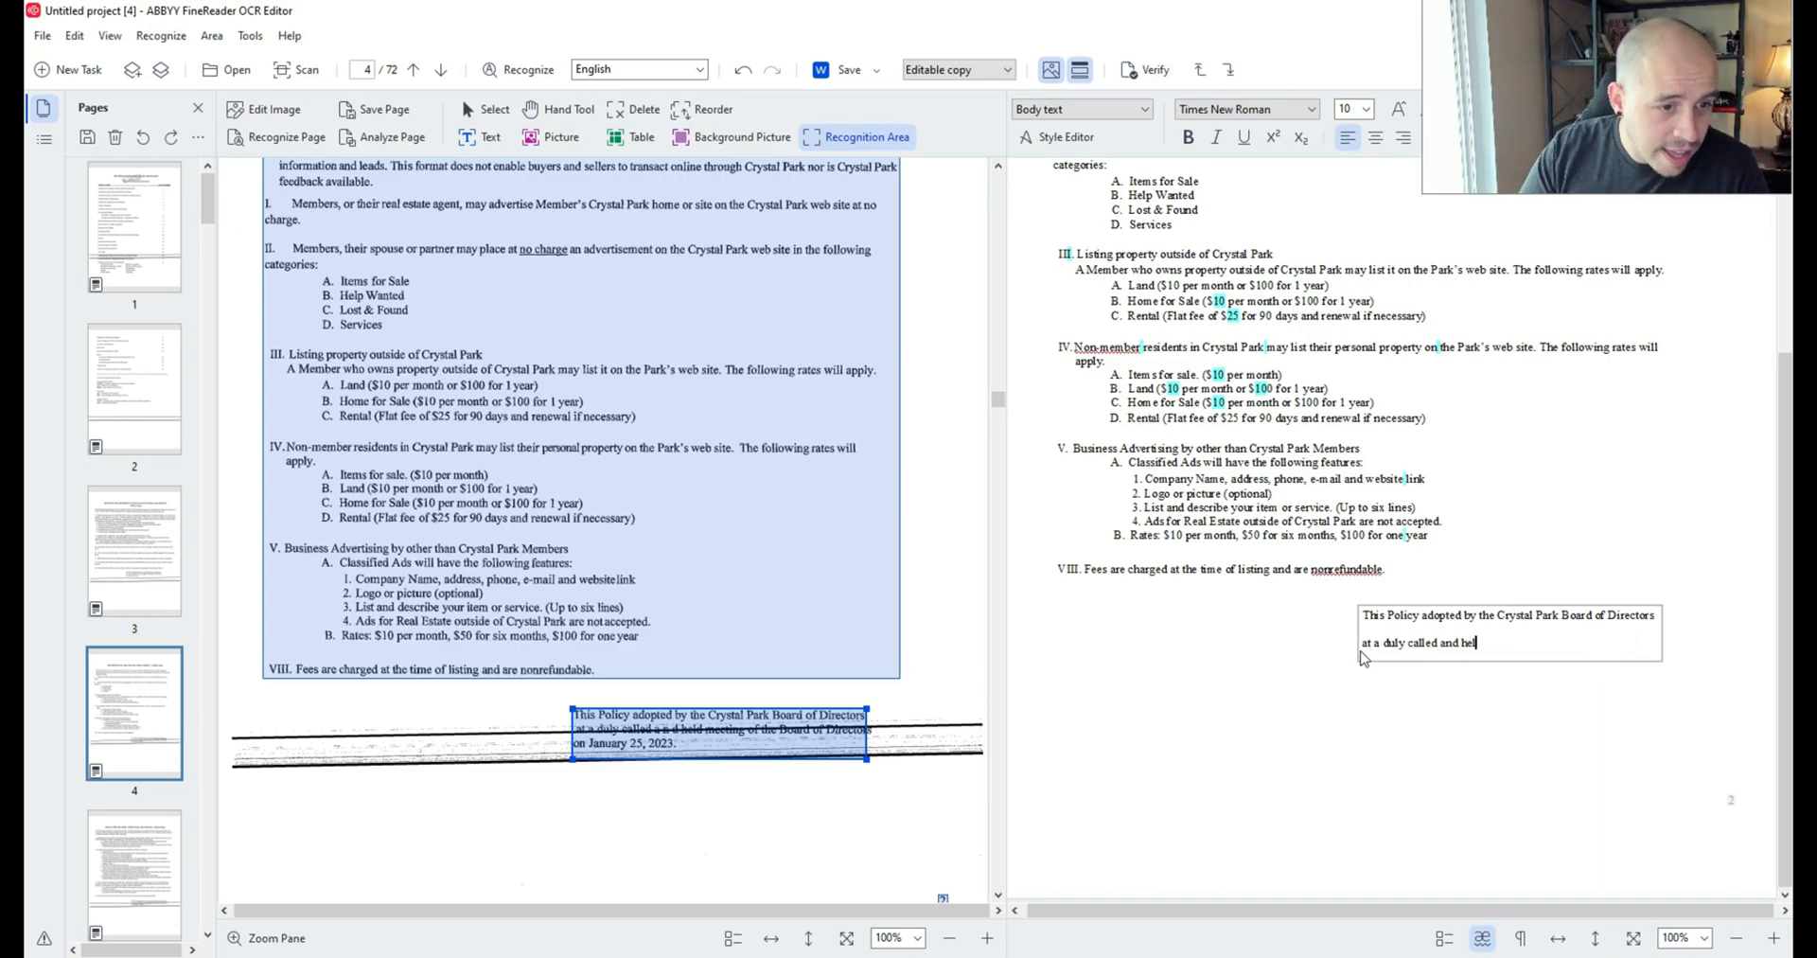
text(meeting of the board of directors c)
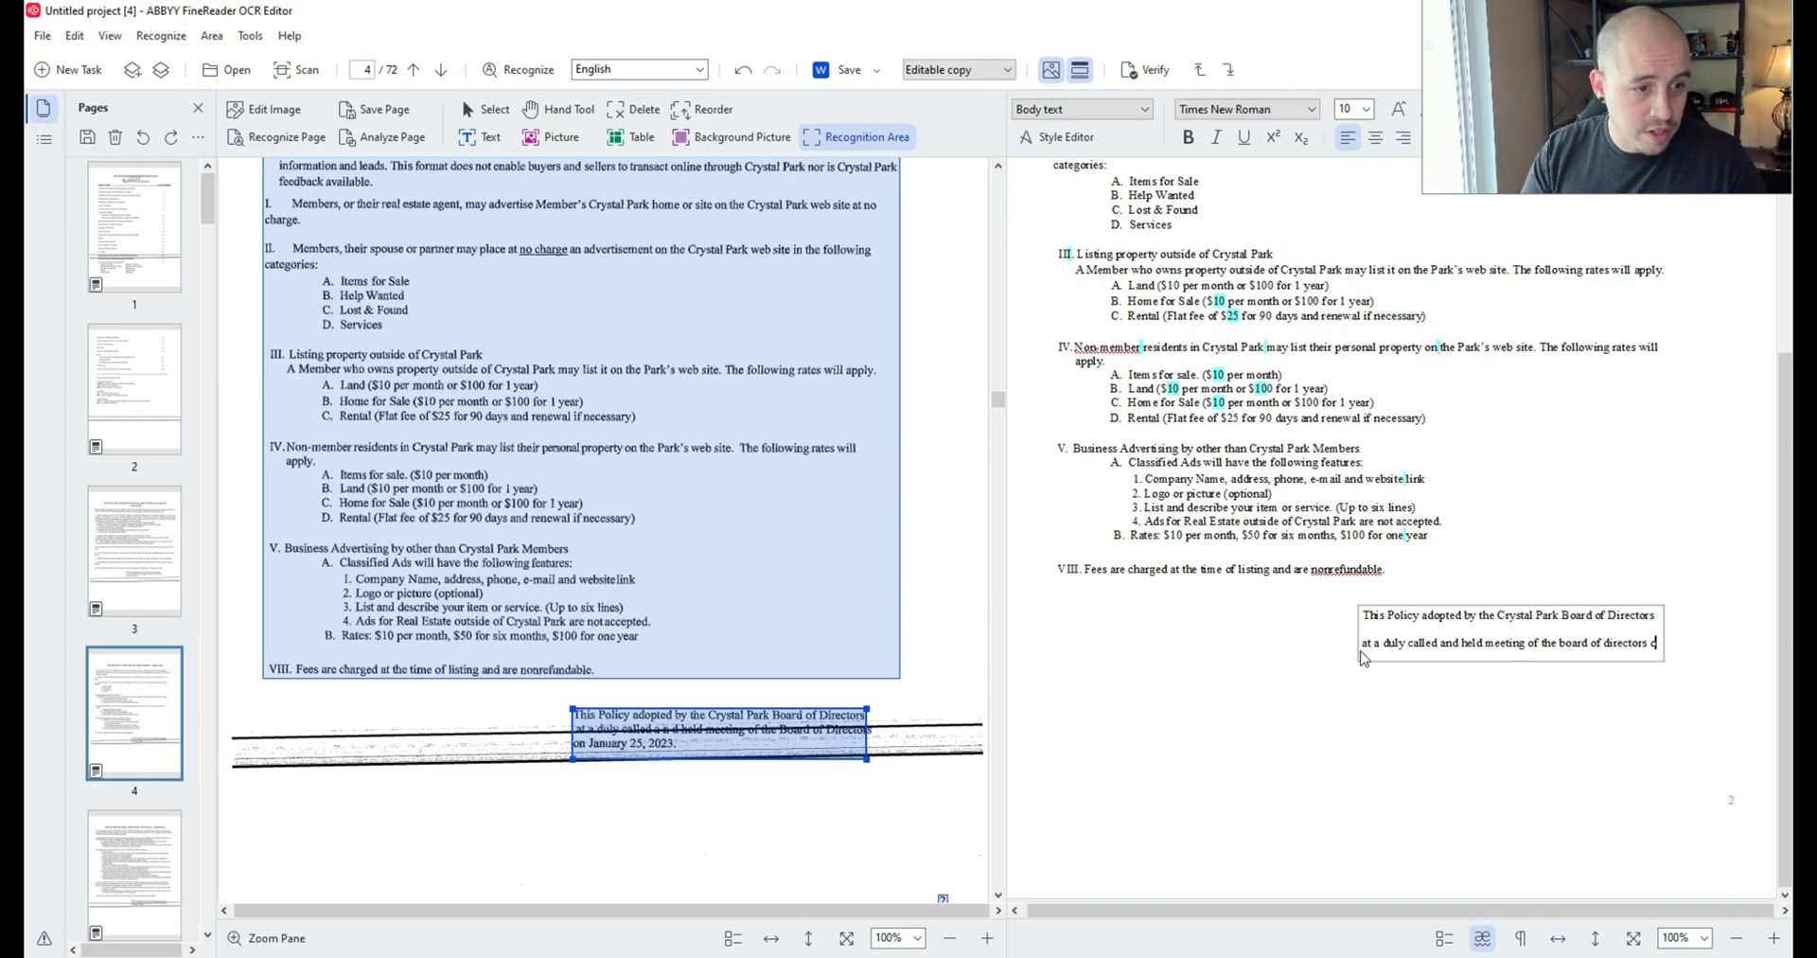
text(on January 25, 2023)
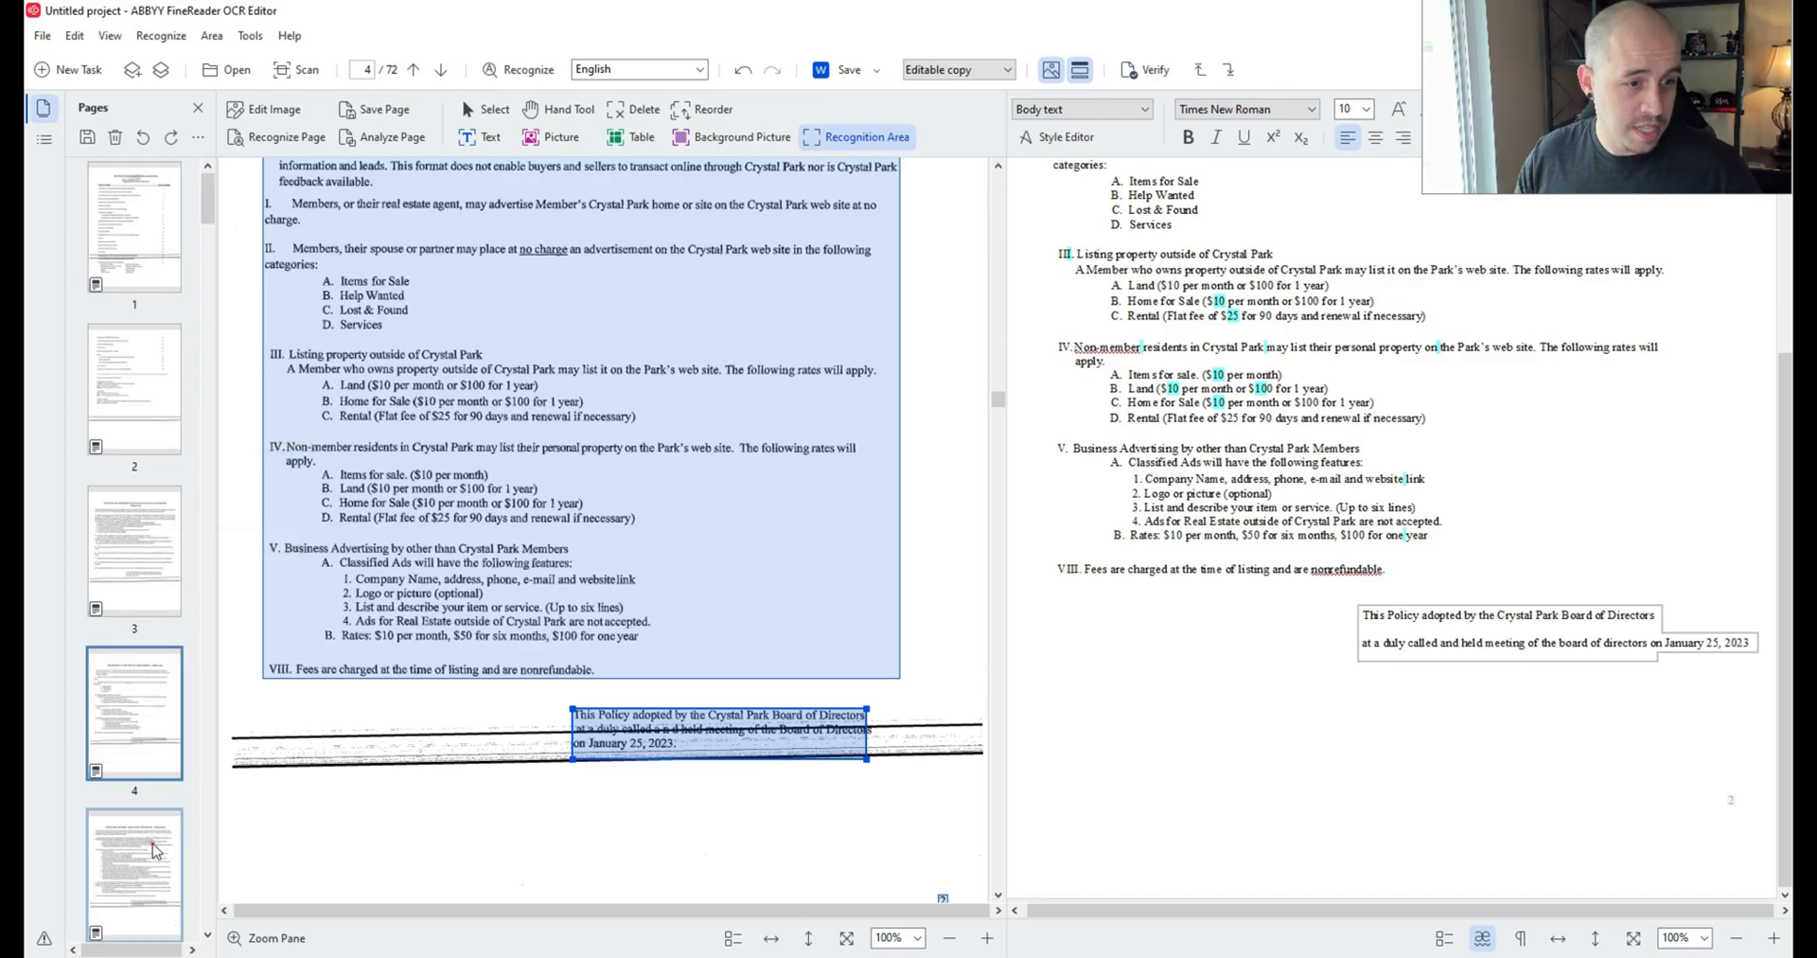
click(133, 855)
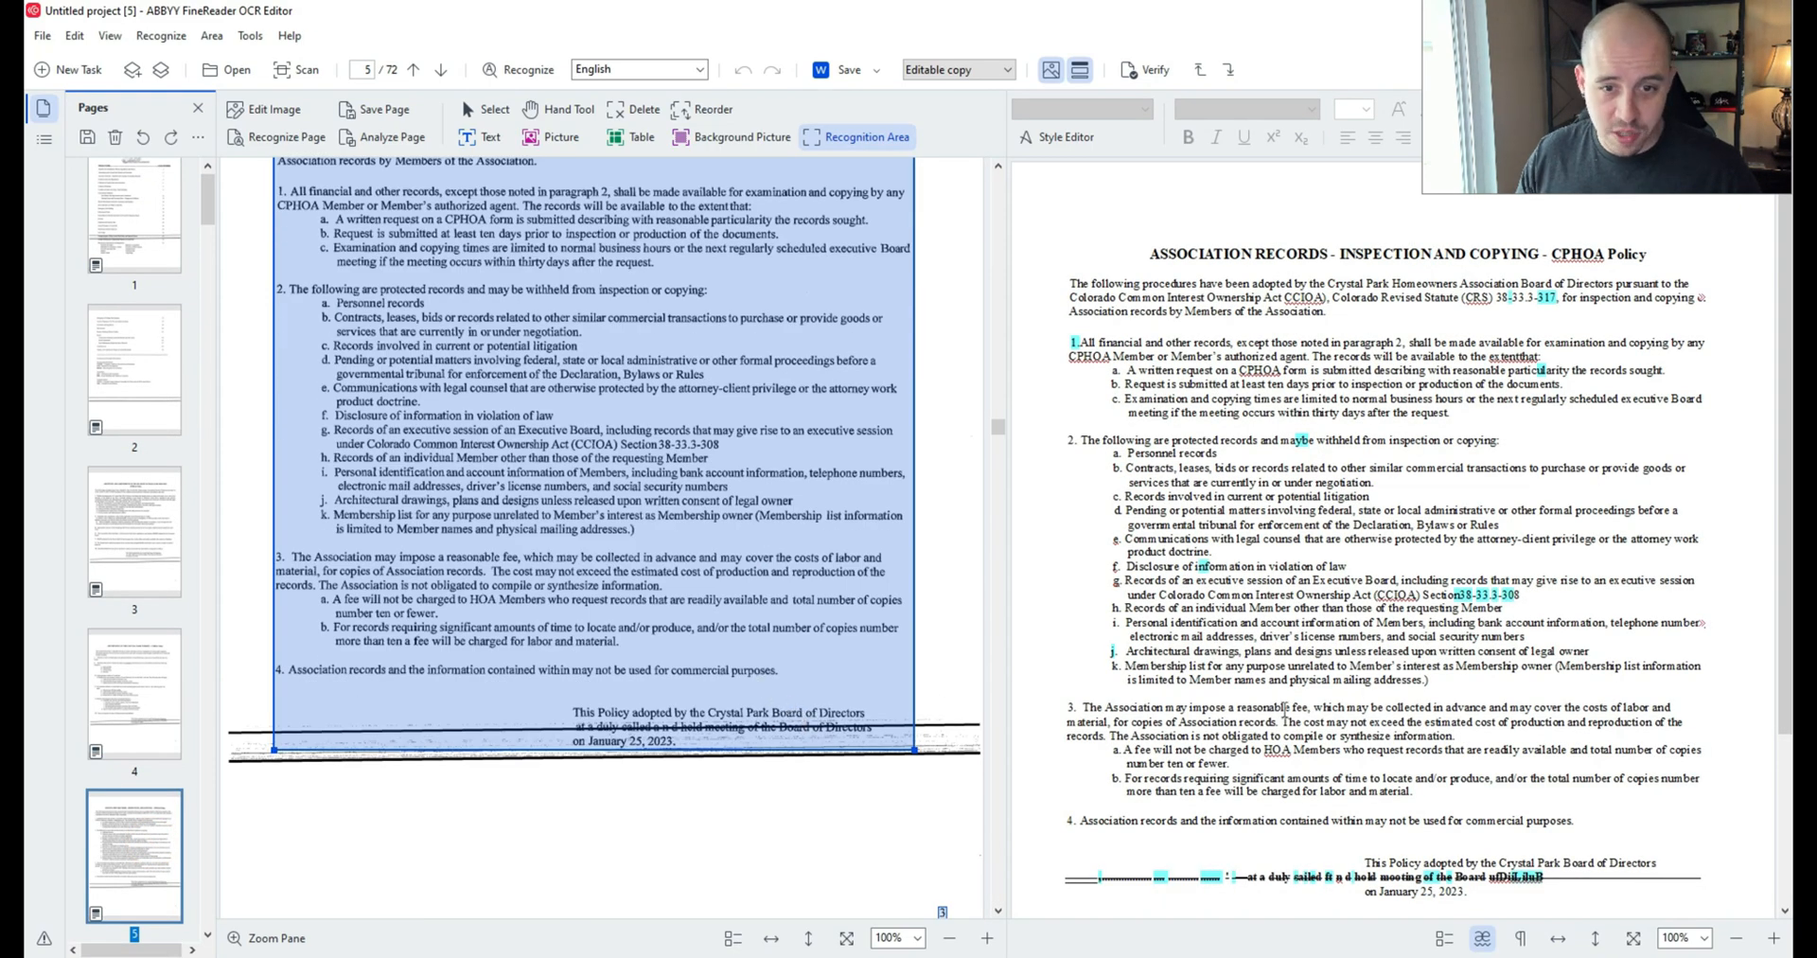
Step: Scroll through pages 5 and 7's recognized text before reaching page 54
scroll(down, 3)
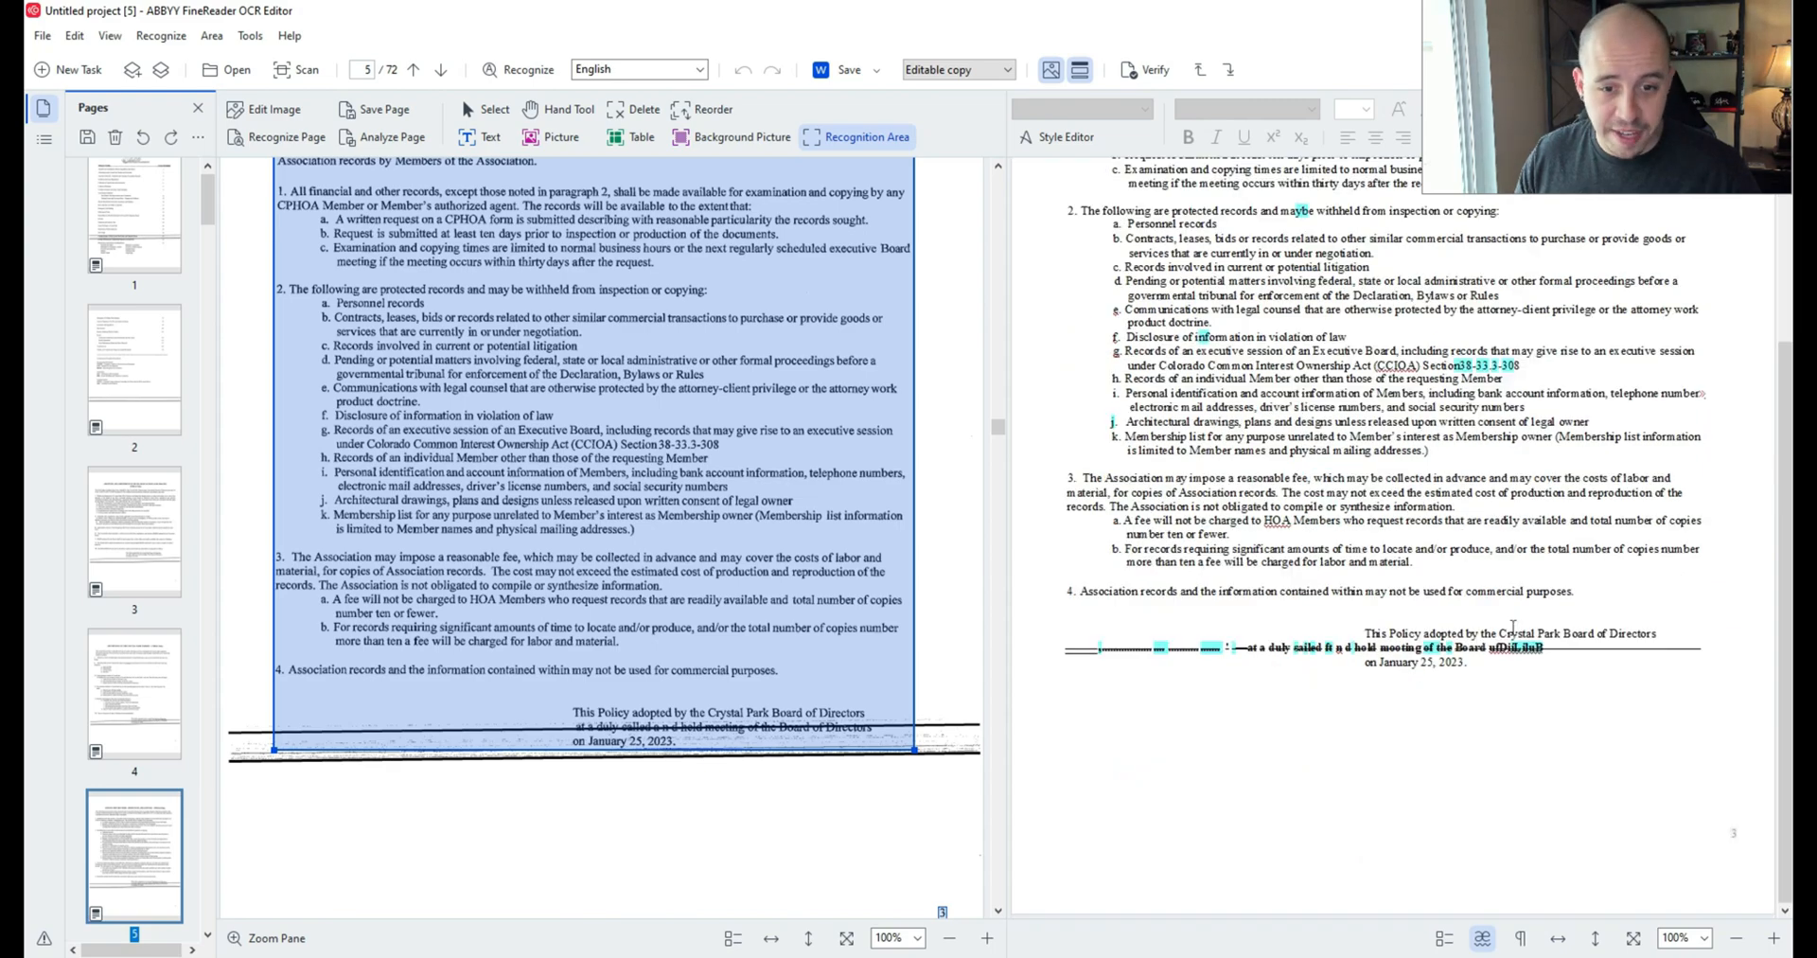
mouse_move(153, 738)
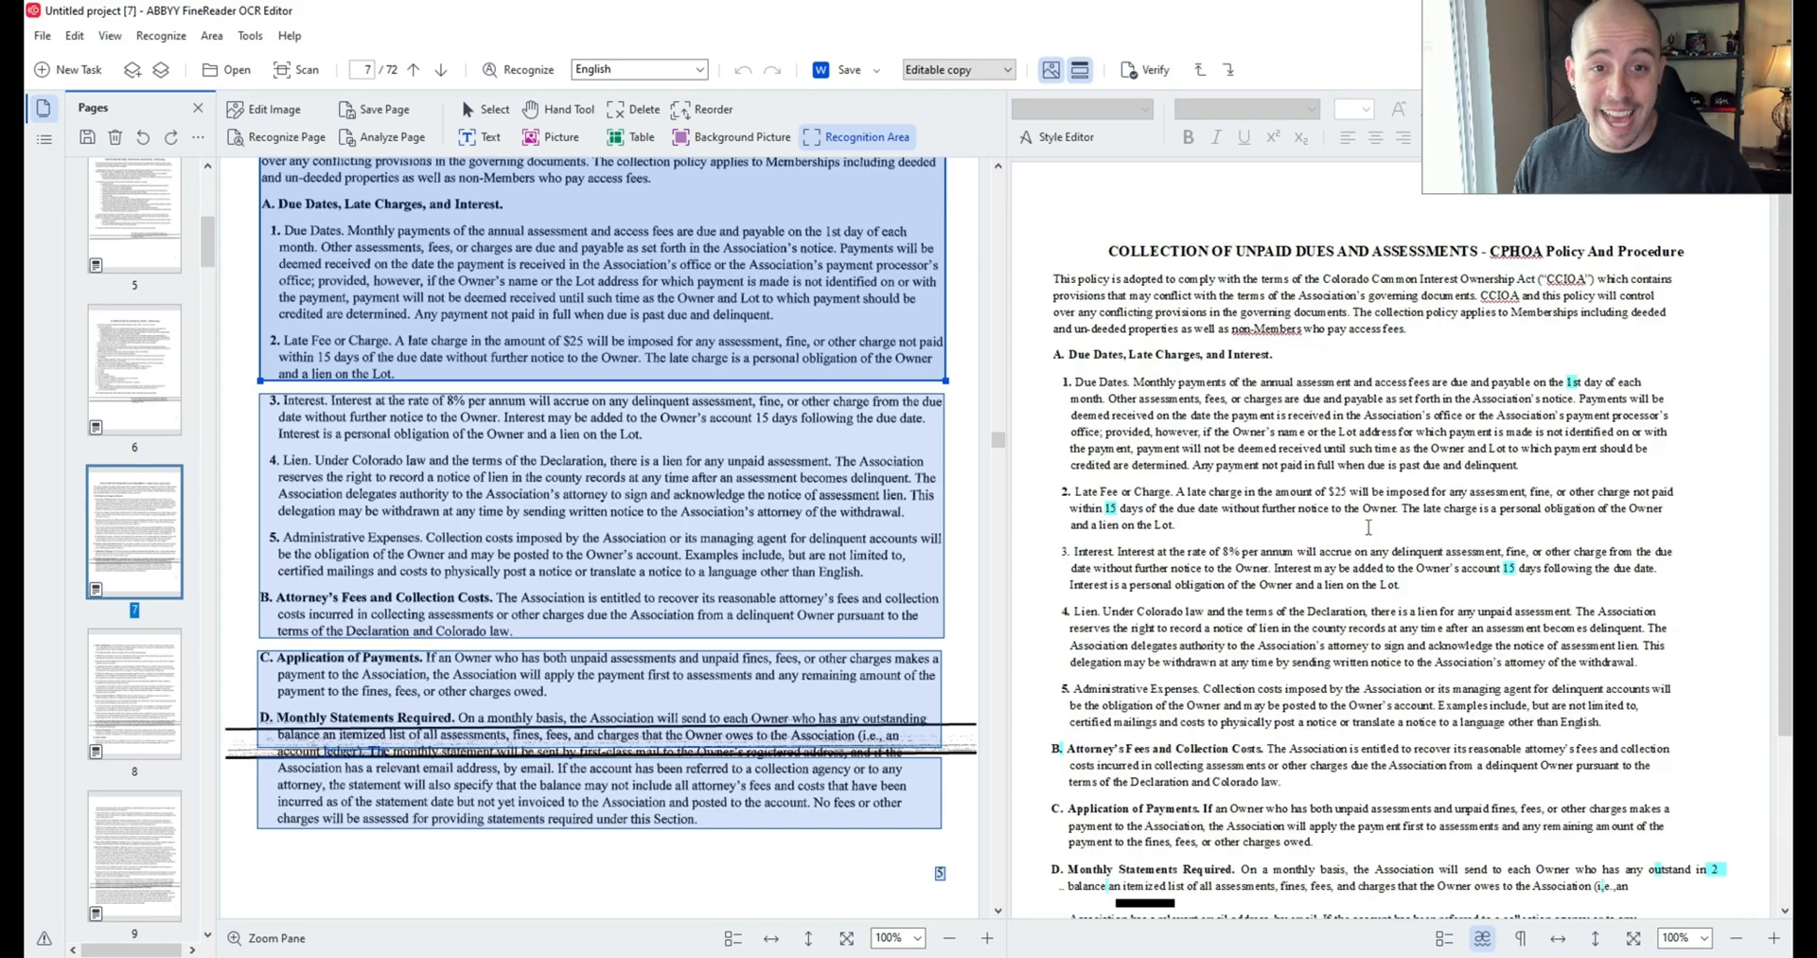
scroll(down, 3)
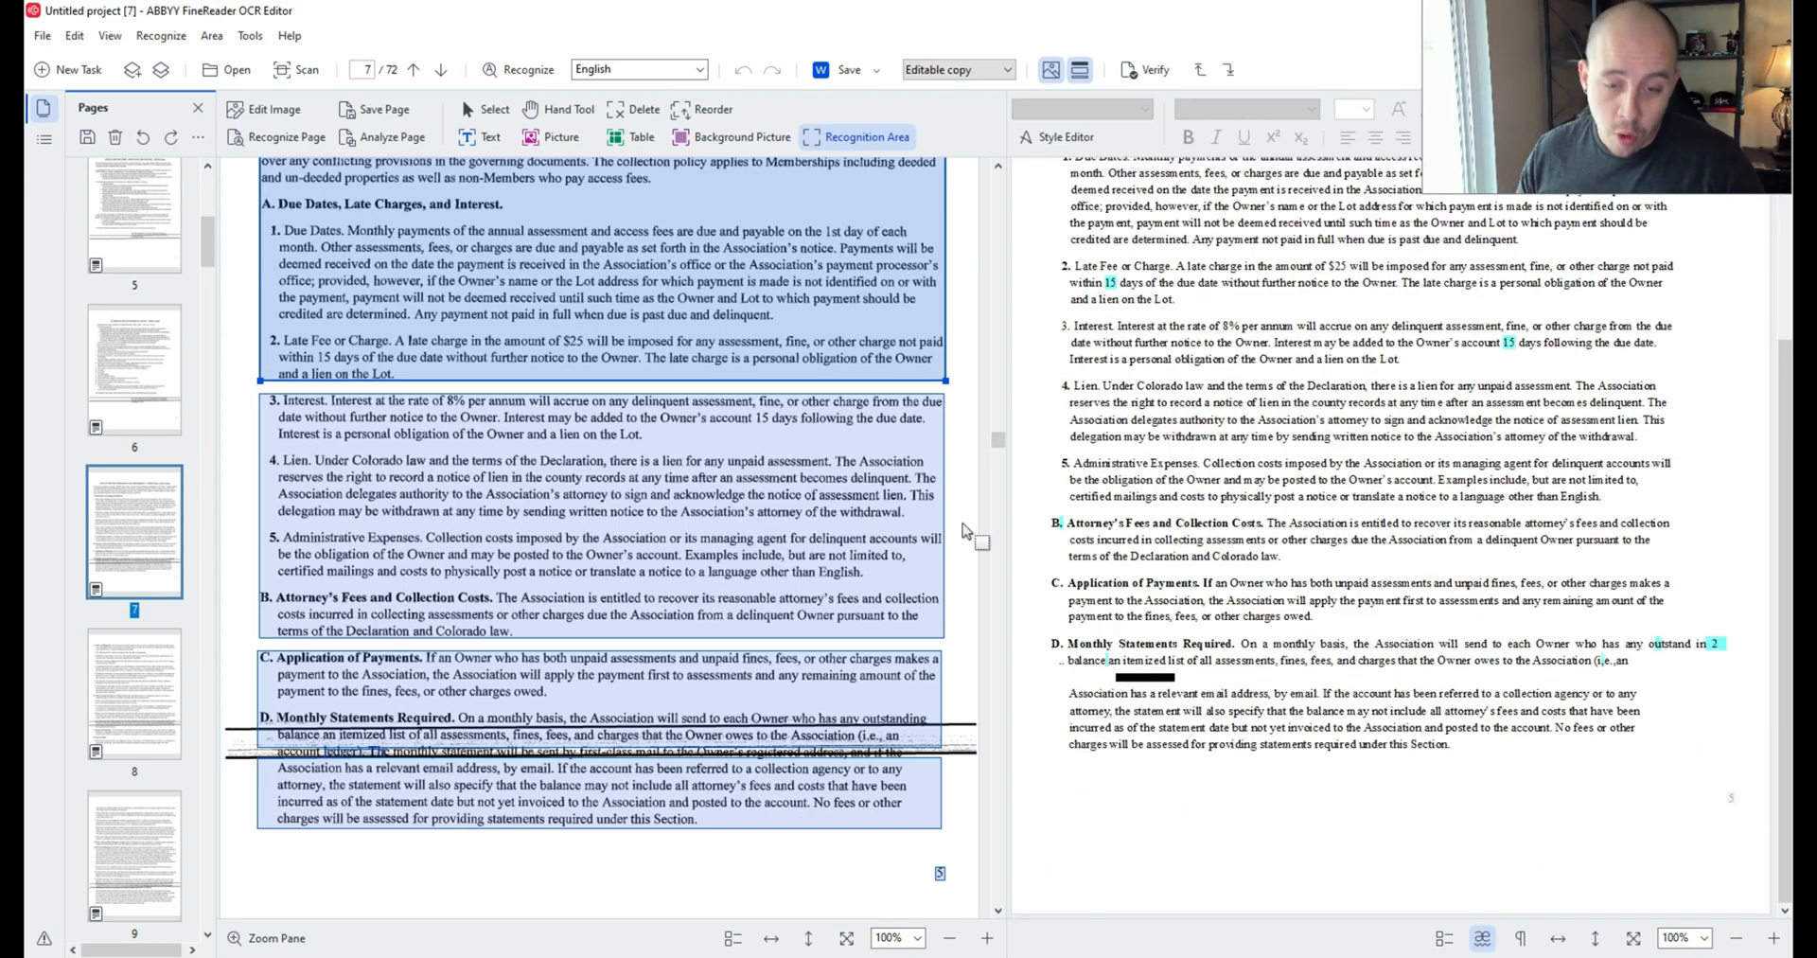
scroll(down, 3)
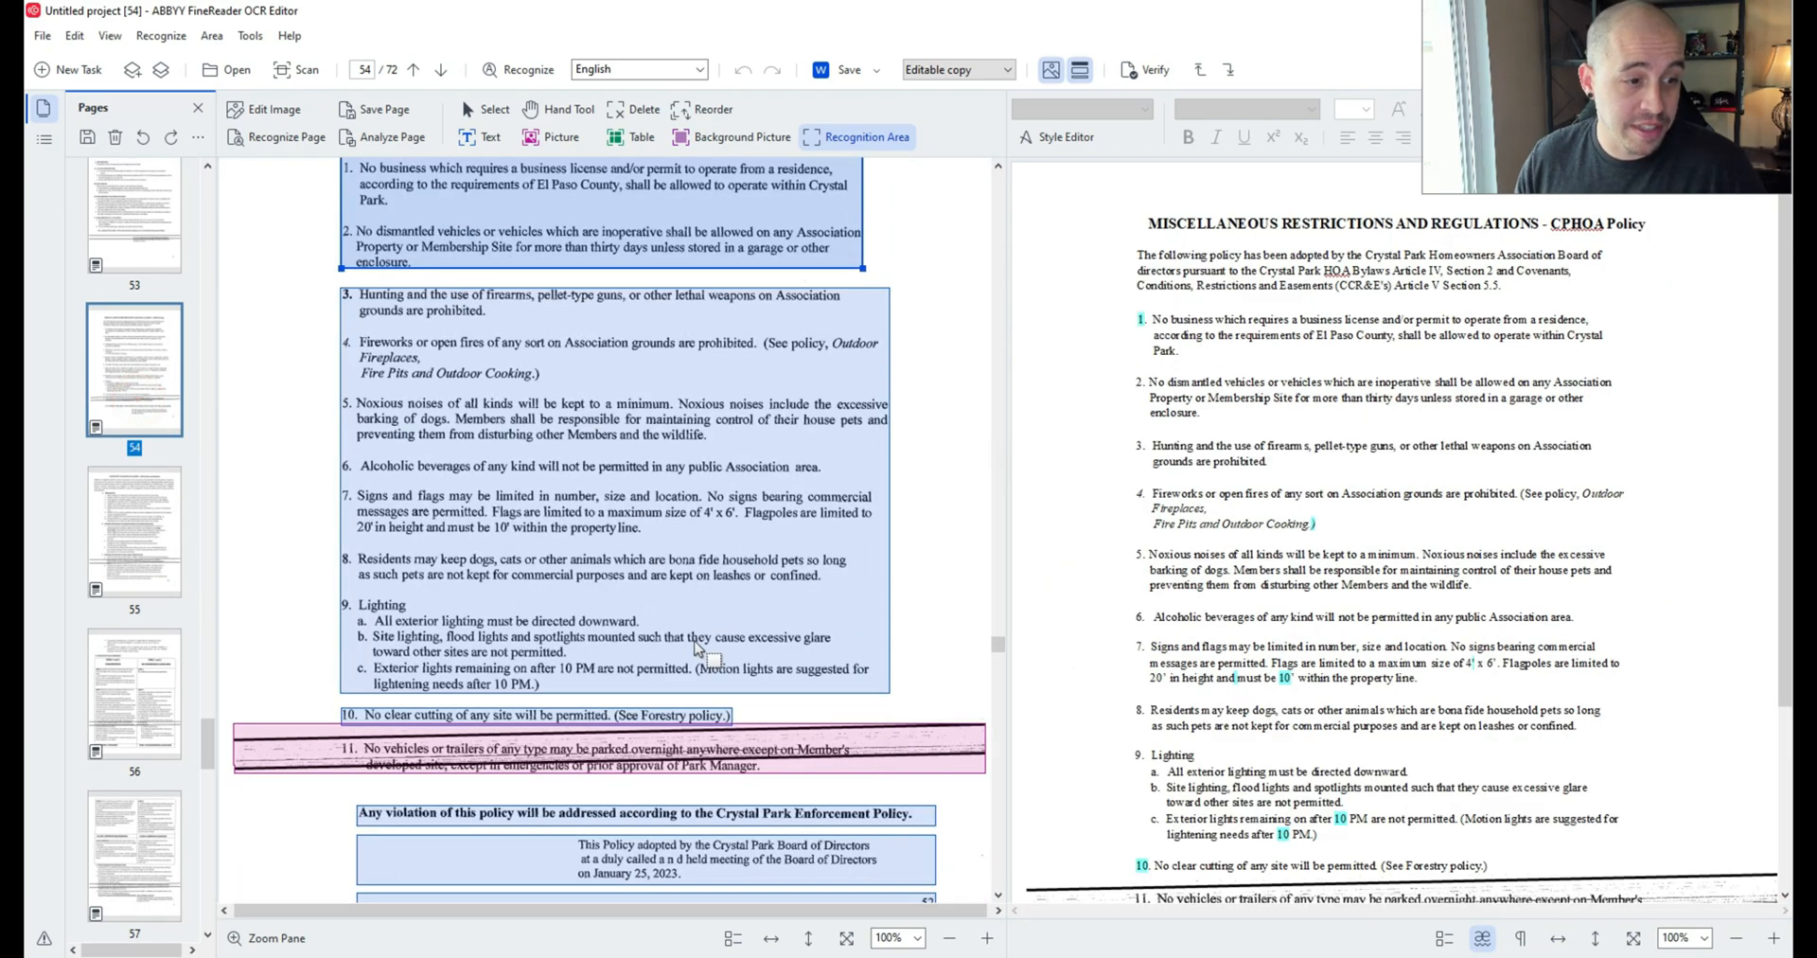
Step: Export the project as Microsoft Word document 2023 Policies Final.docx
click(843, 751)
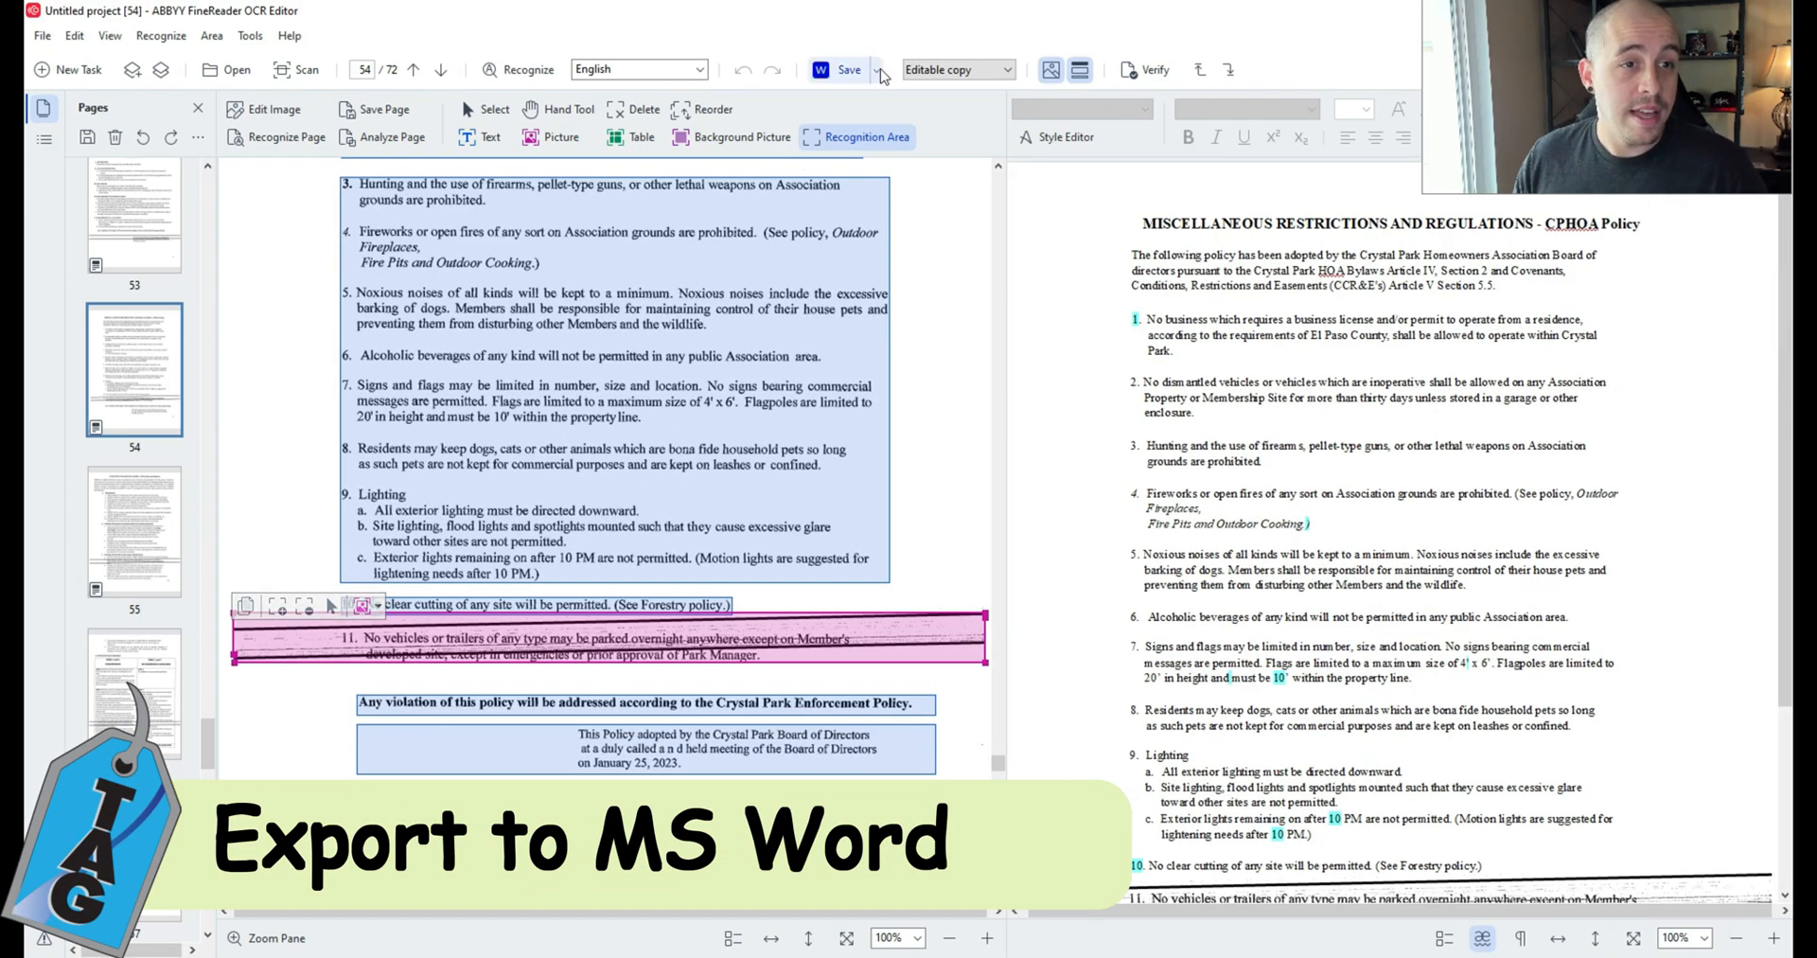
click(877, 70)
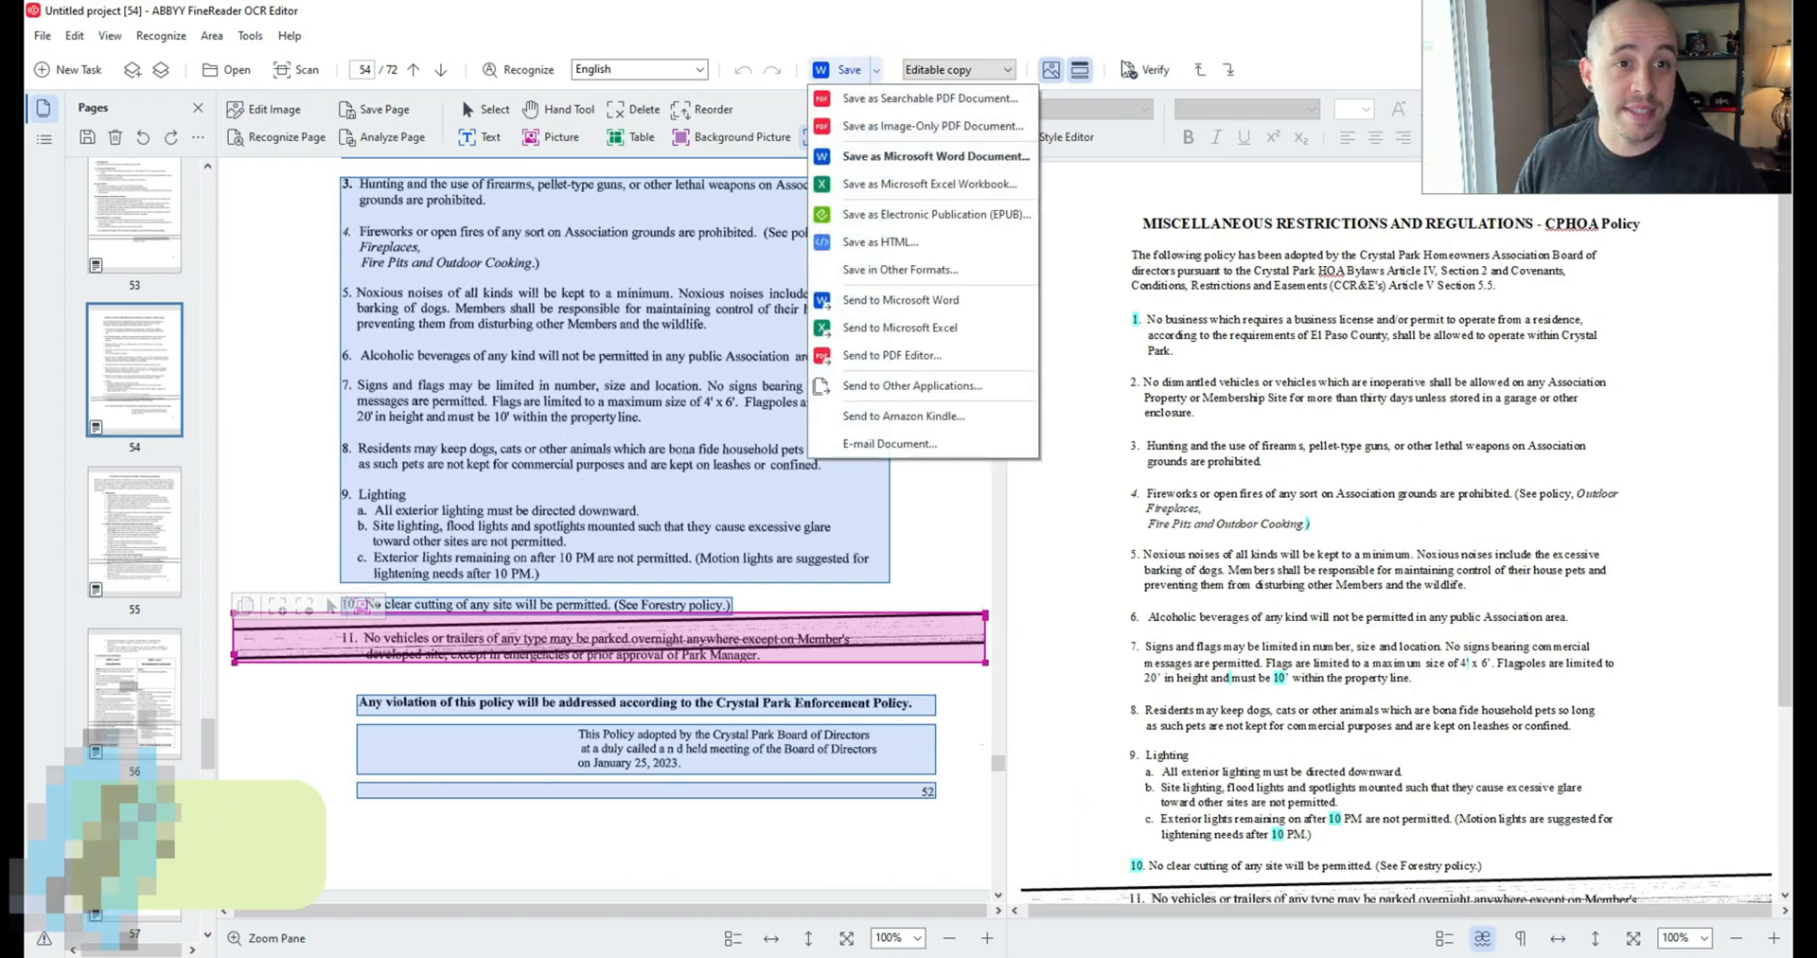
mouse_move(936, 155)
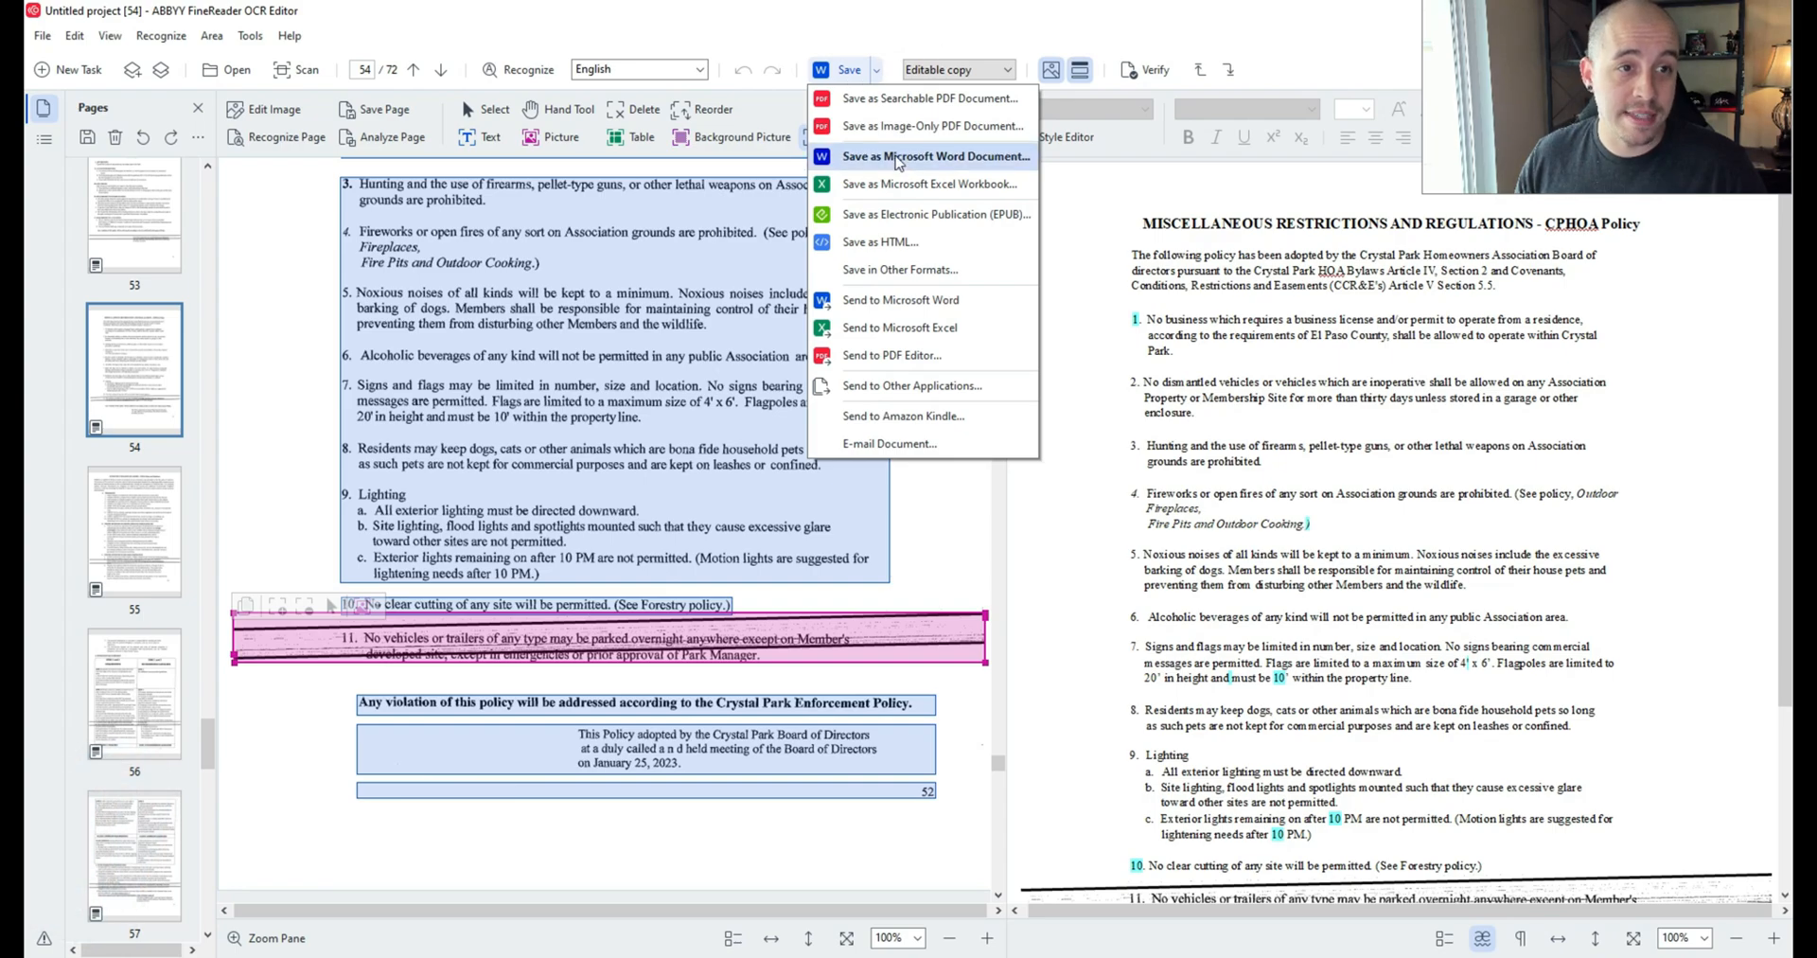
click(936, 155)
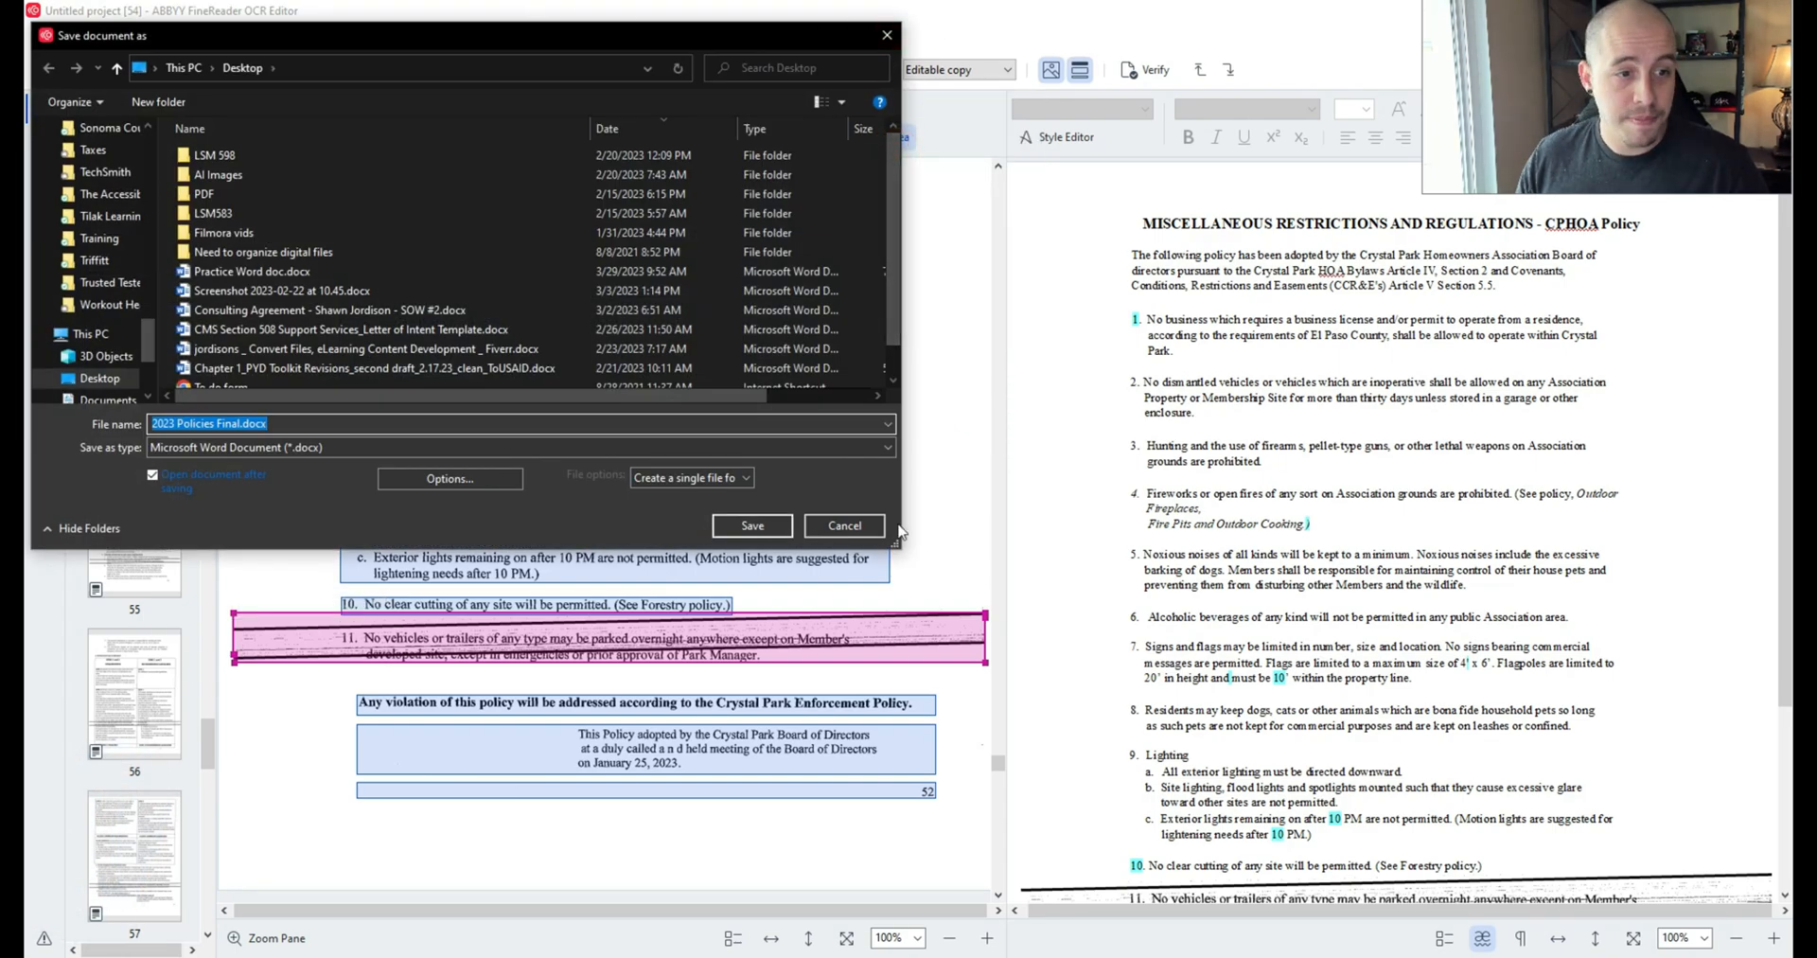
click(750, 525)
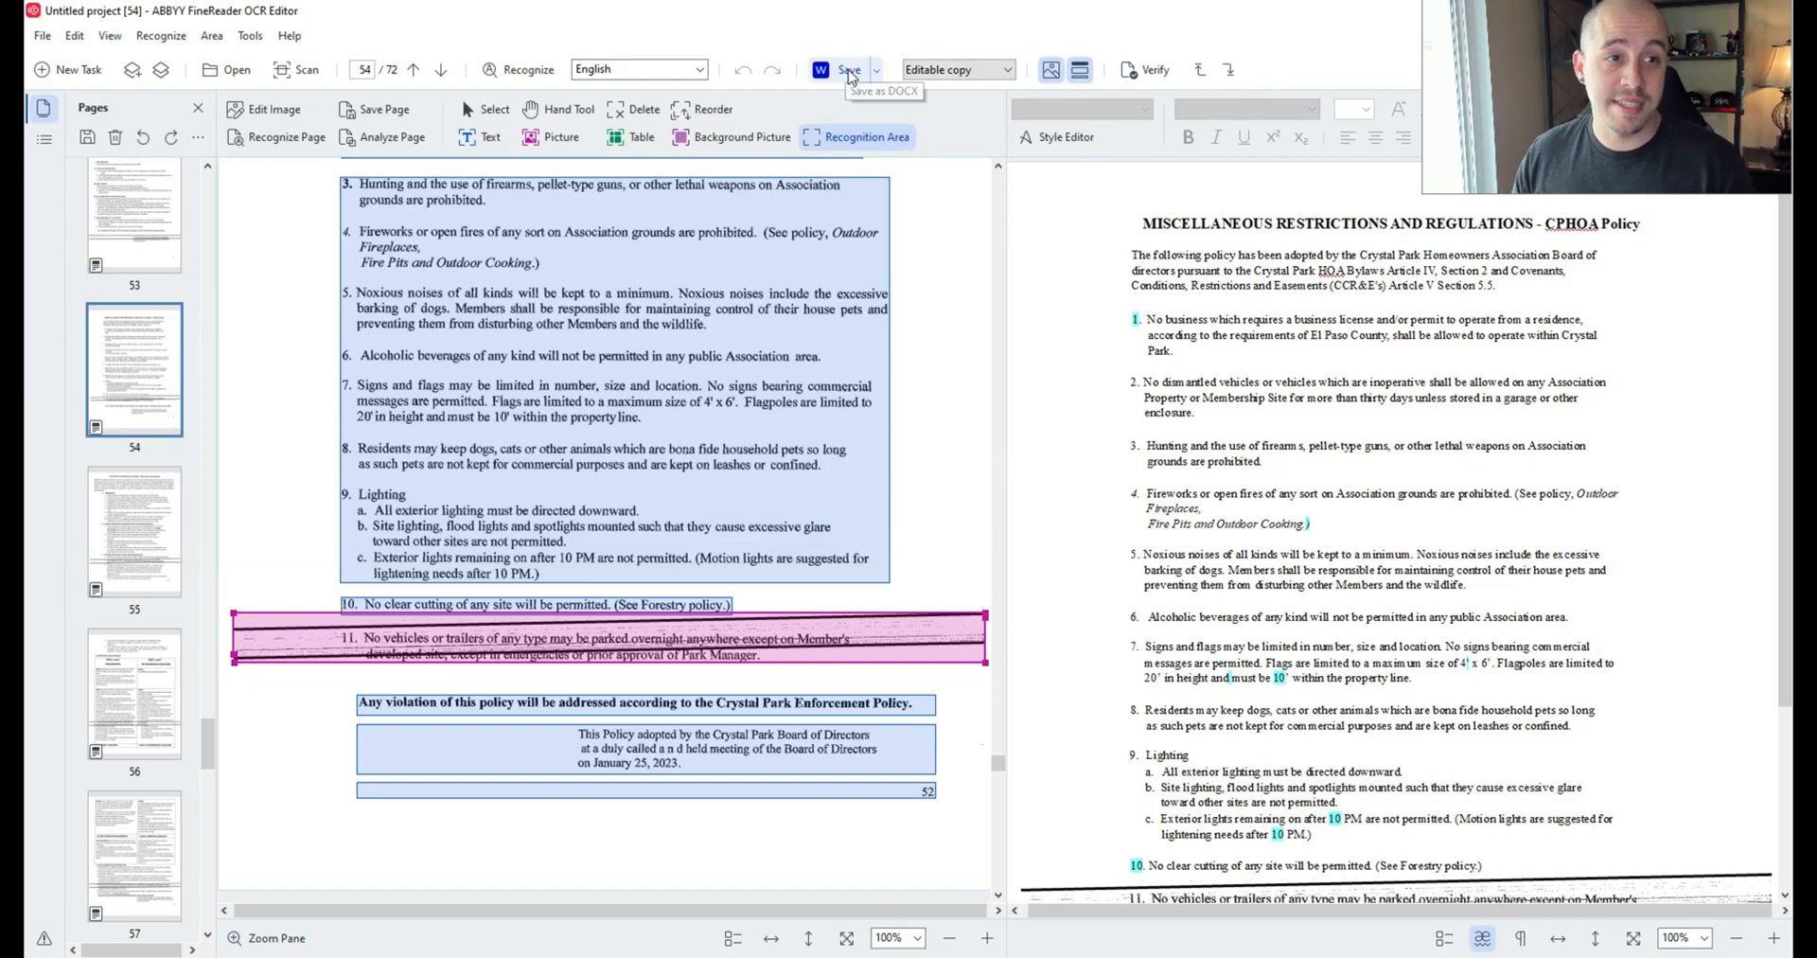
click(1002, 70)
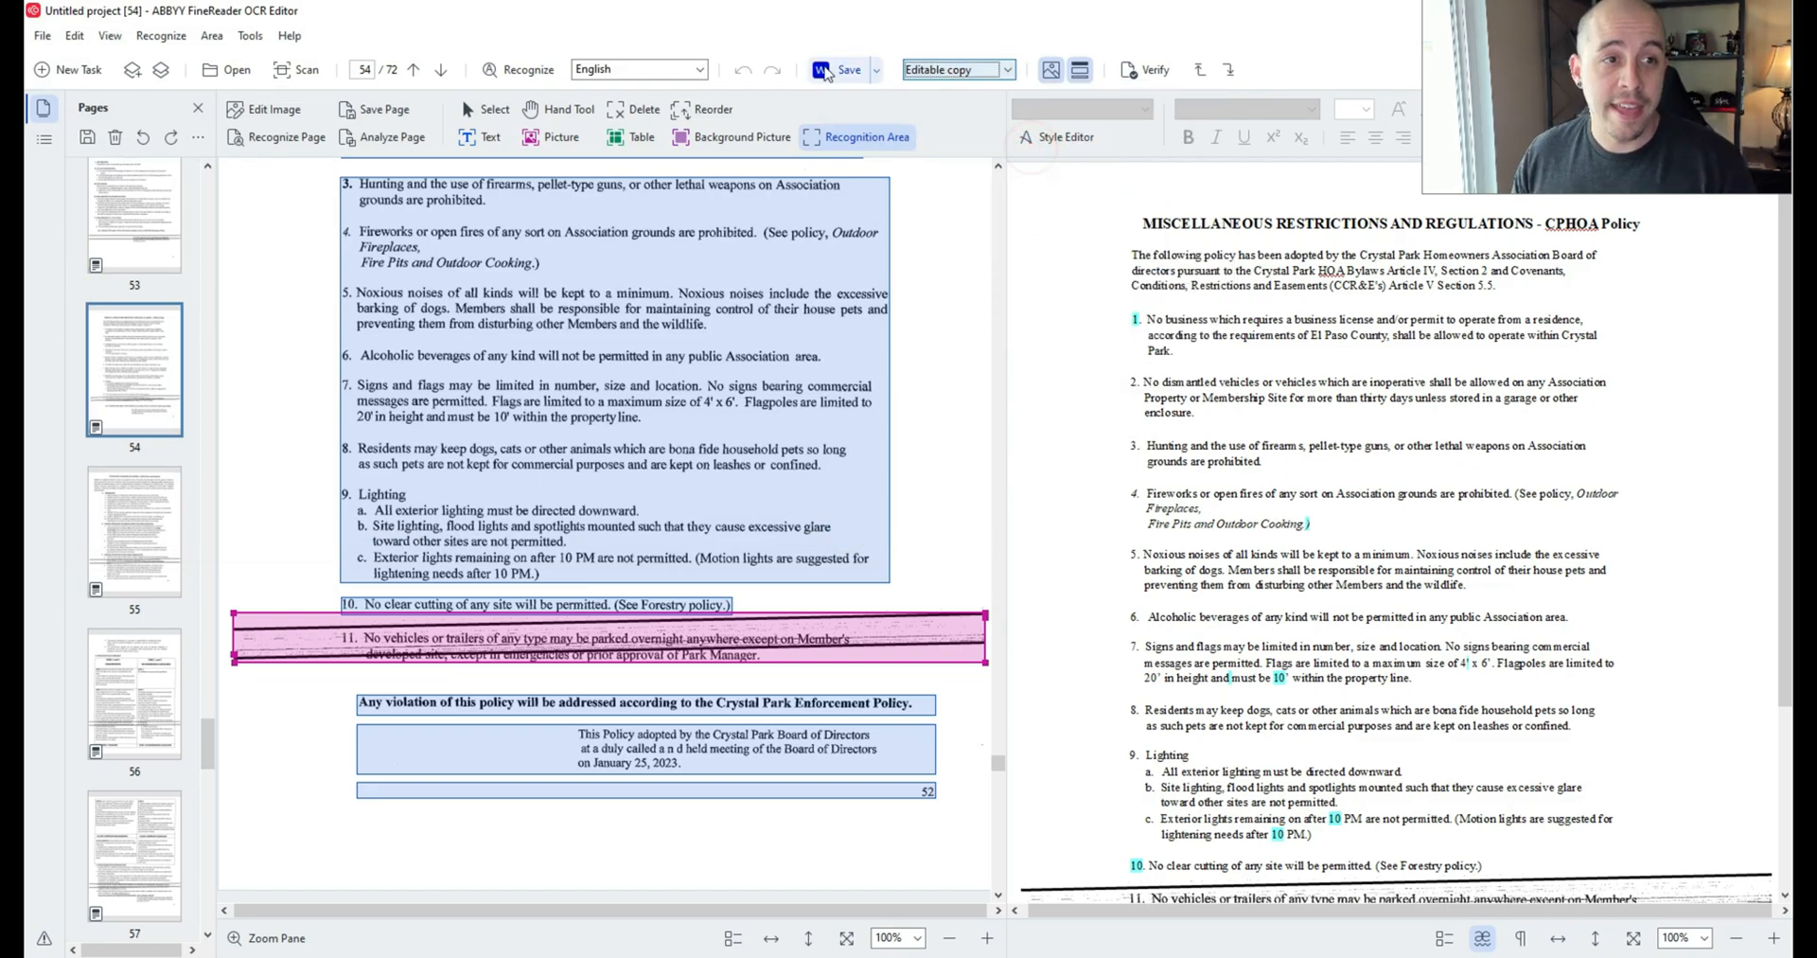
click(768, 530)
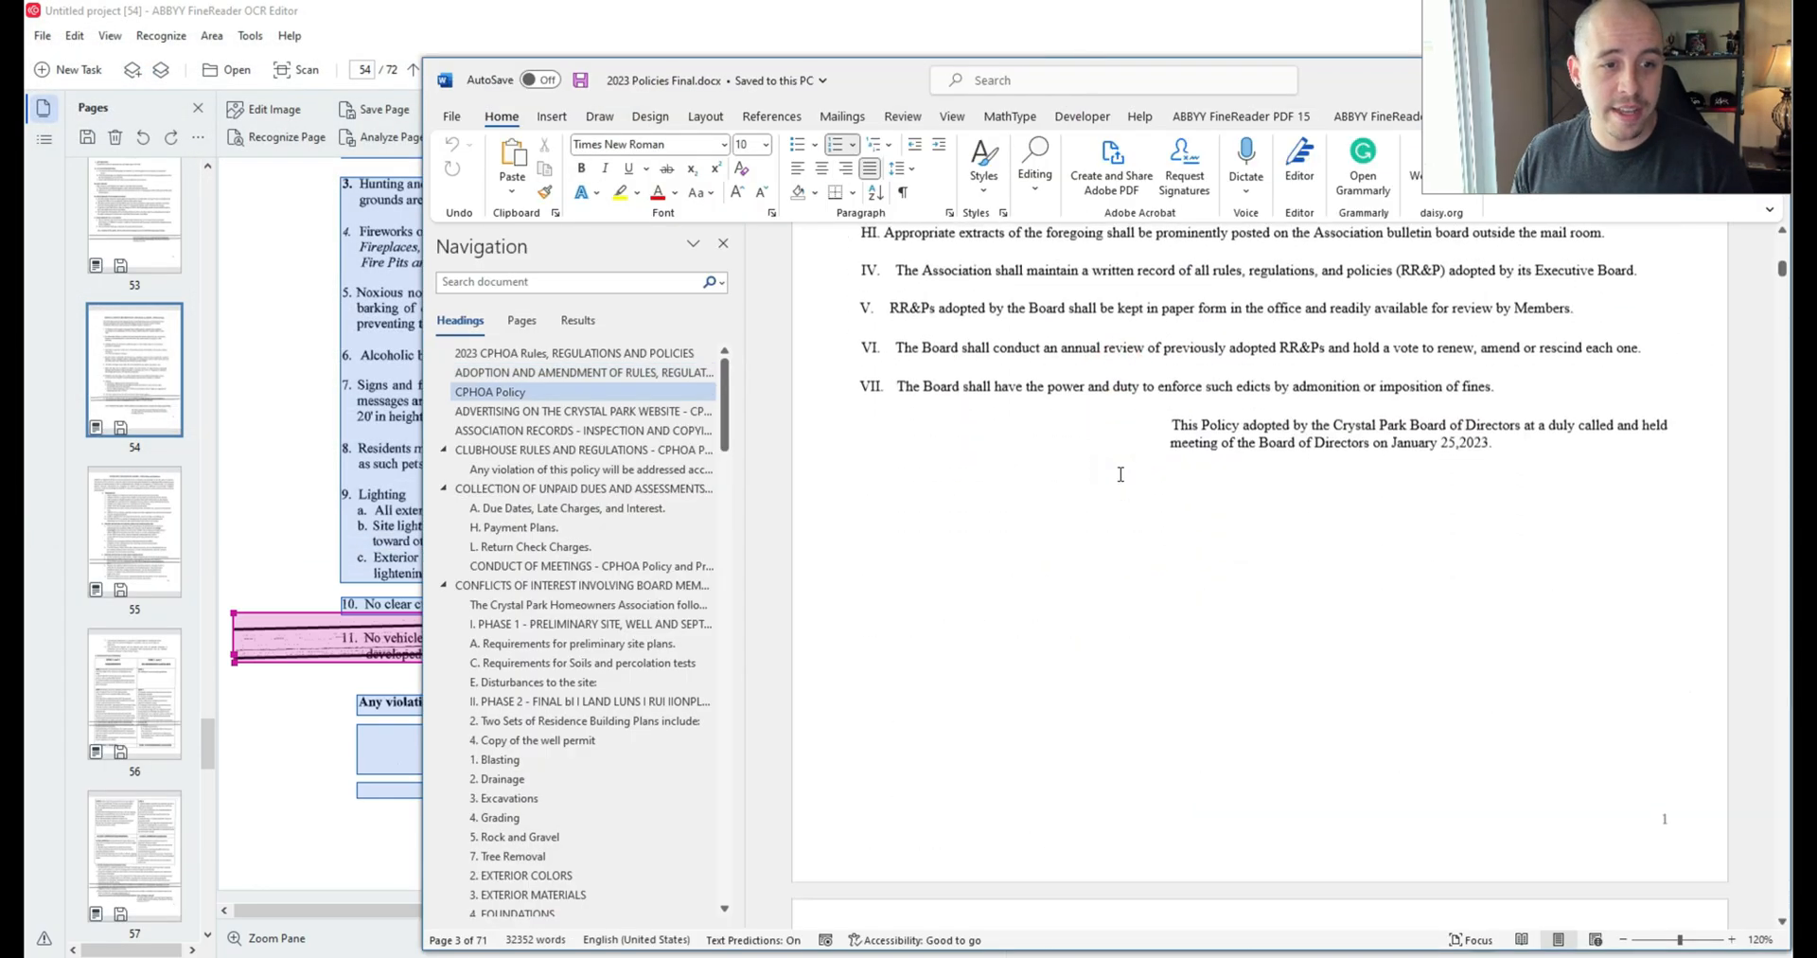
Step: Scroll the Word document and jump to the Collection of Unpaid Dues section via navigation
scroll(down, 3)
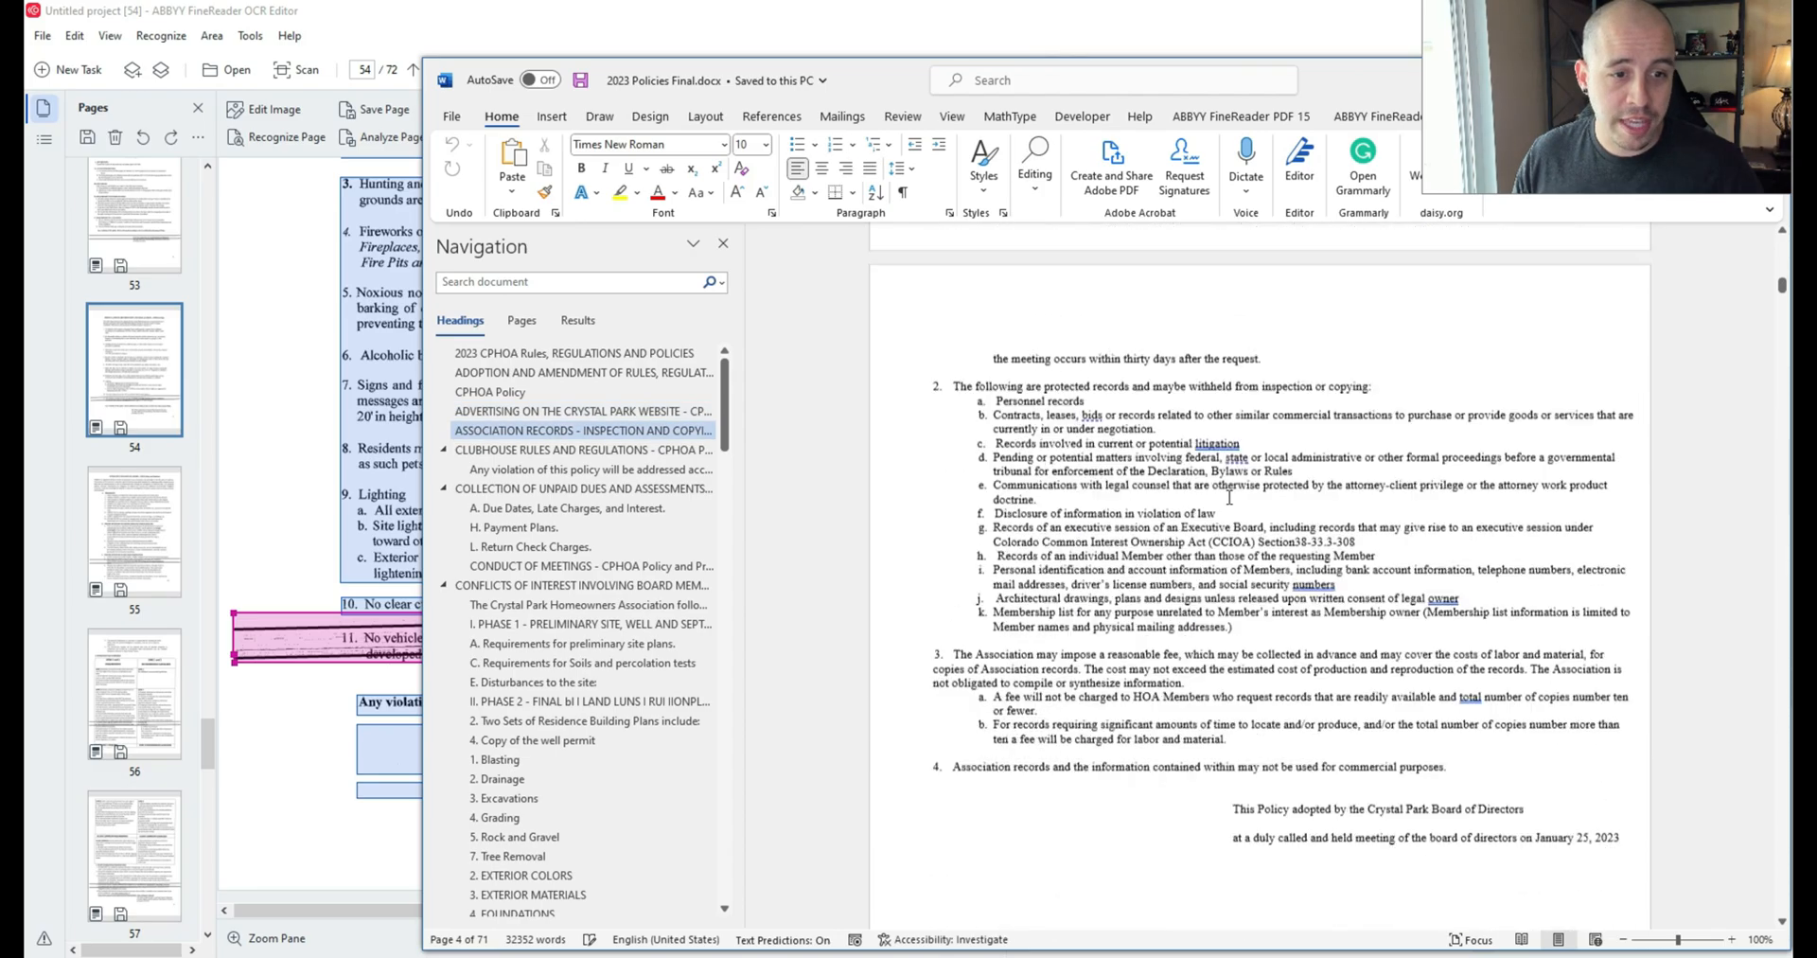
click(577, 449)
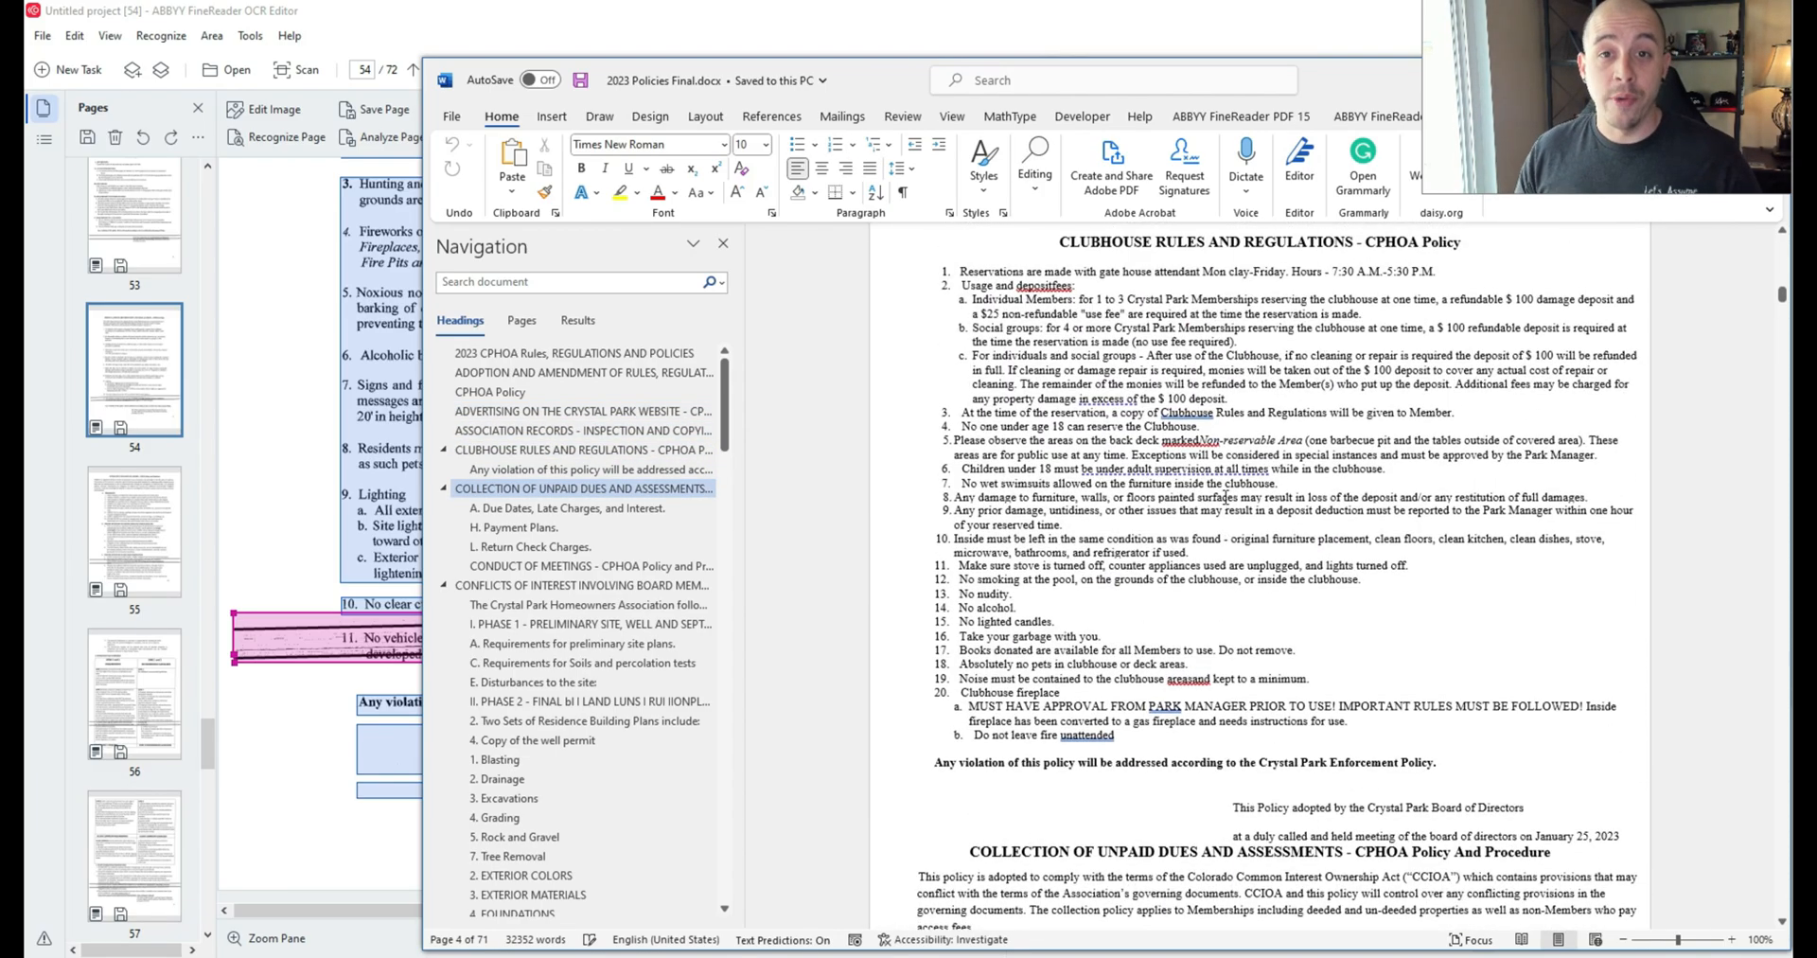